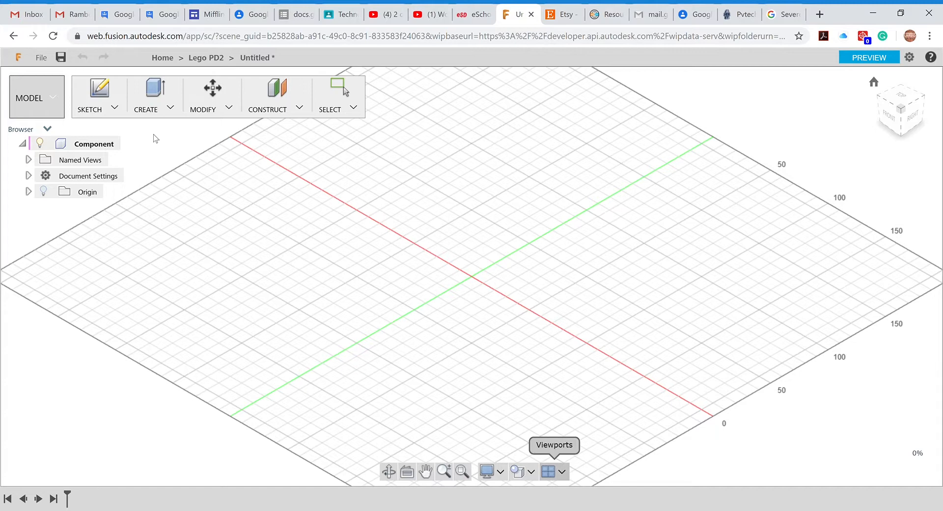
{"action": "mouse_move", "coordinate": [367, 251]}
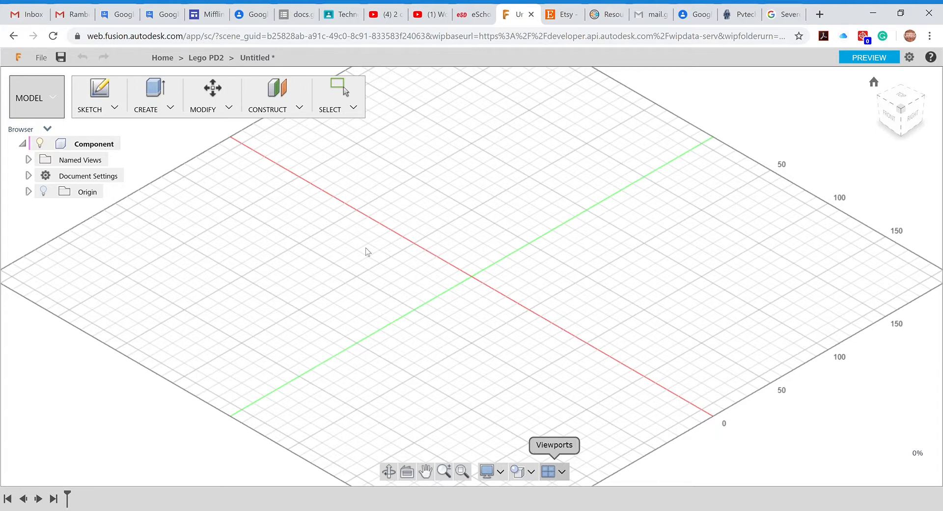
{"action": "mouse_move", "coordinate": [432, 163]}
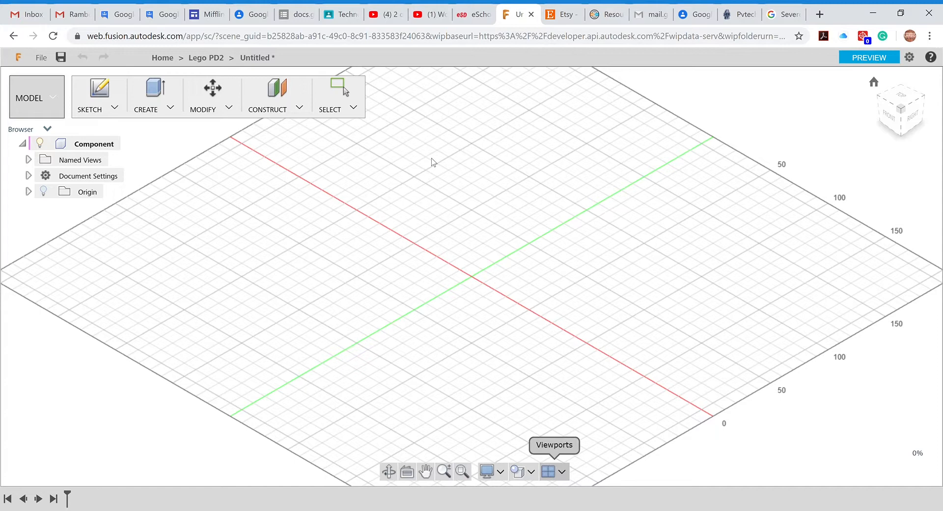
{"action": "mouse_move", "coordinate": [468, 218]}
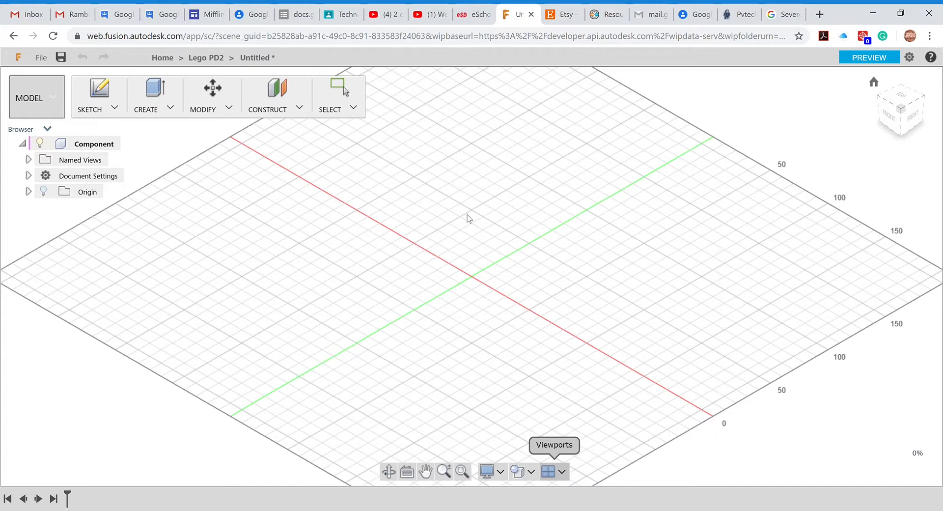
{"action": "mouse_move", "coordinate": [653, 69]}
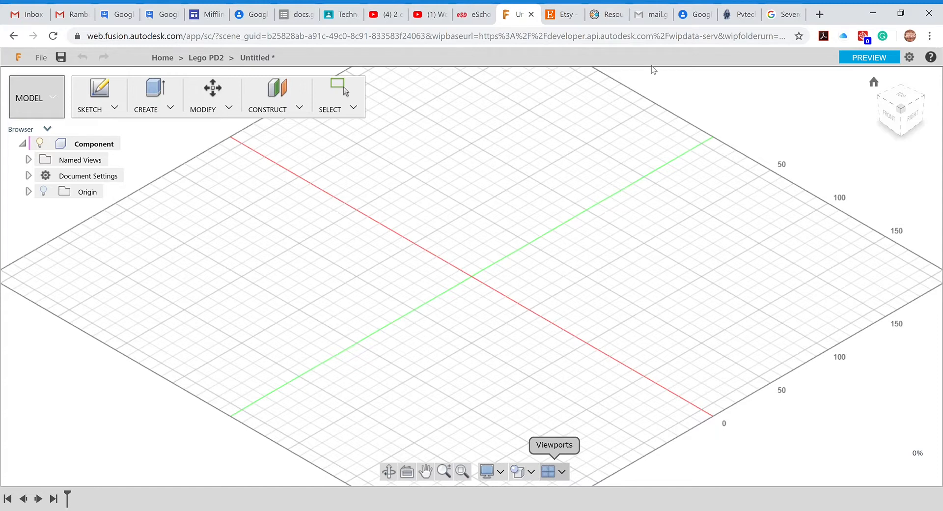
{"action": "mouse_move", "coordinate": [447, 149]}
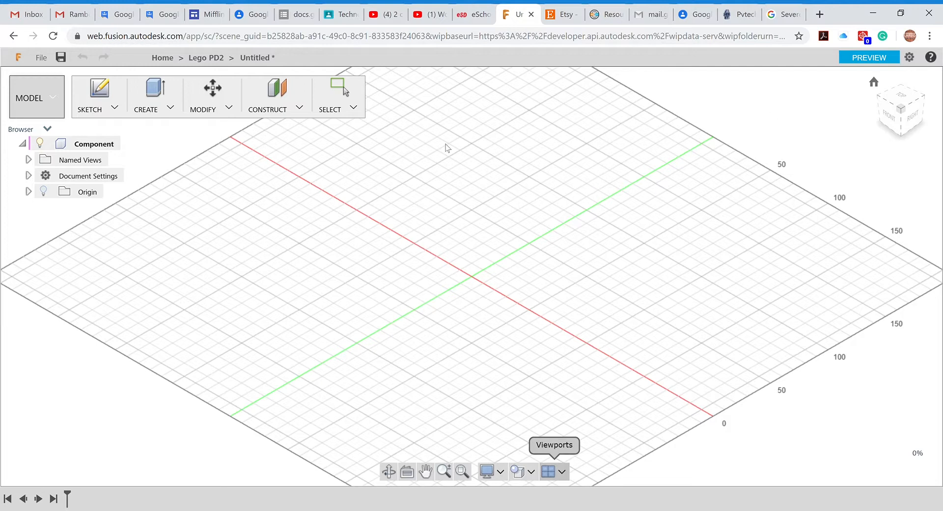
{"action": "mouse_move", "coordinate": [520, 139]}
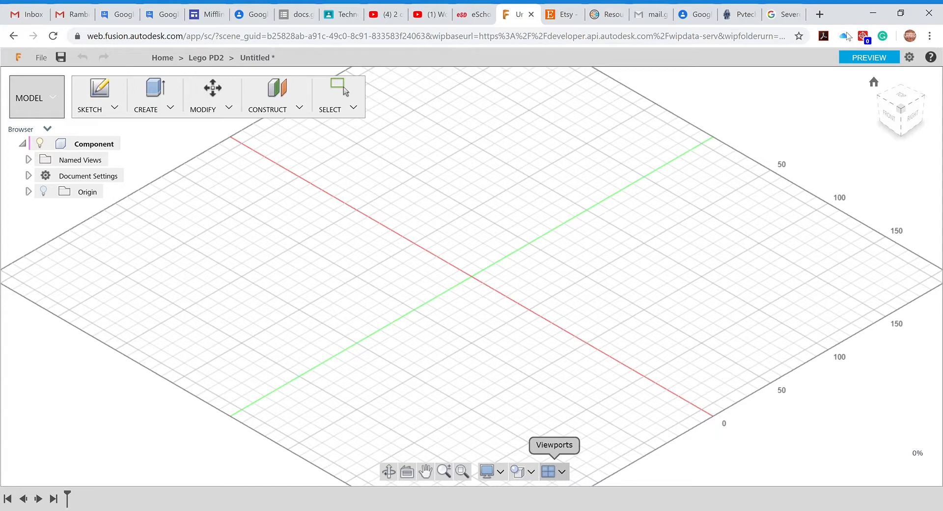
{"action": "mouse_move", "coordinate": [910, 96]}
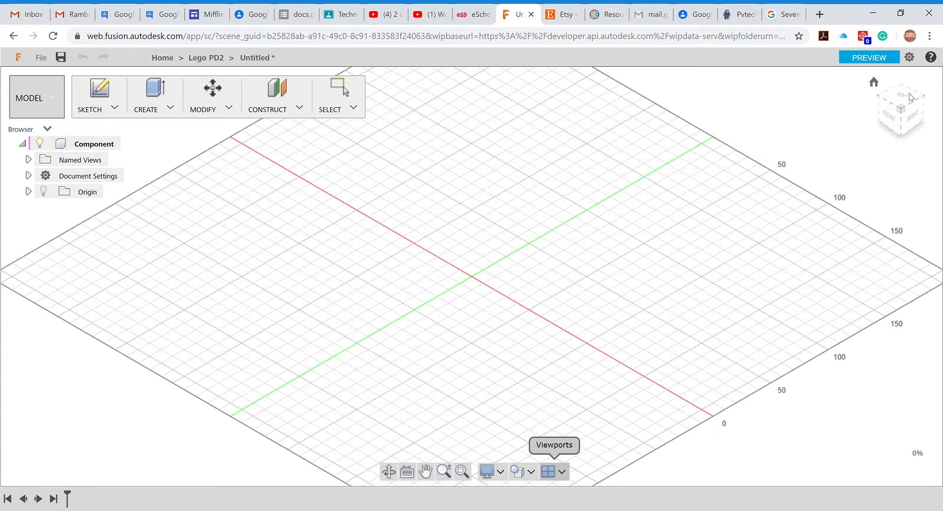
{"action": "mouse_move", "coordinate": [251, 454]}
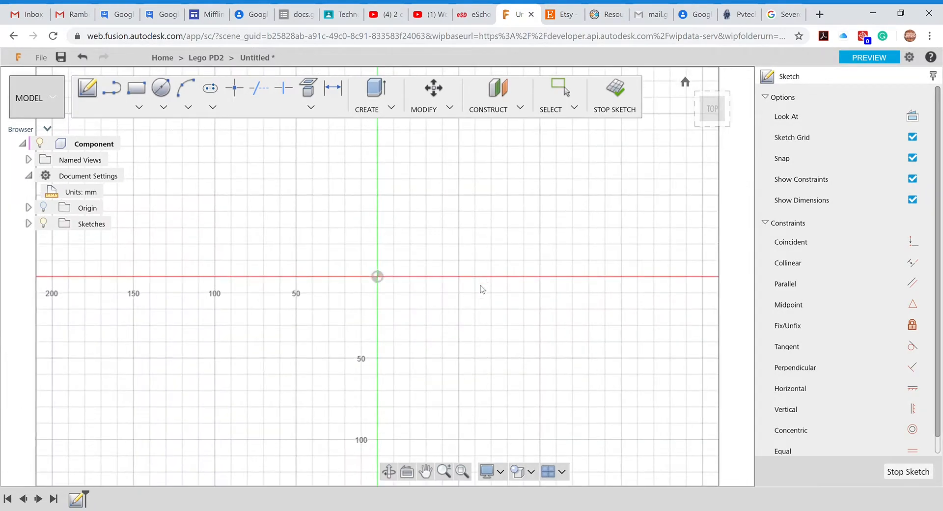
{"action": "mouse_move", "coordinate": [206, 126]}
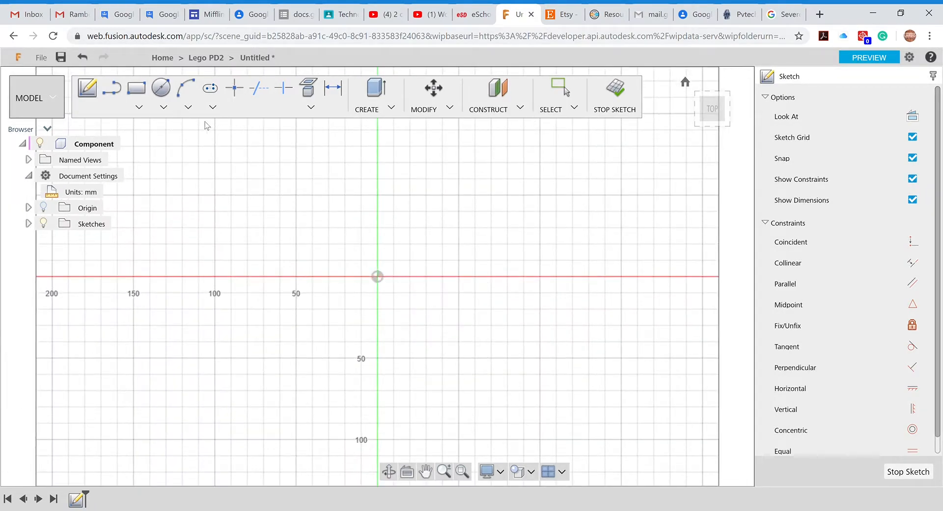
Draw an 80 mm by 8 mm rectangle from the origin on the XY plane.
{"action": "left_click", "coordinate": [136, 89]}
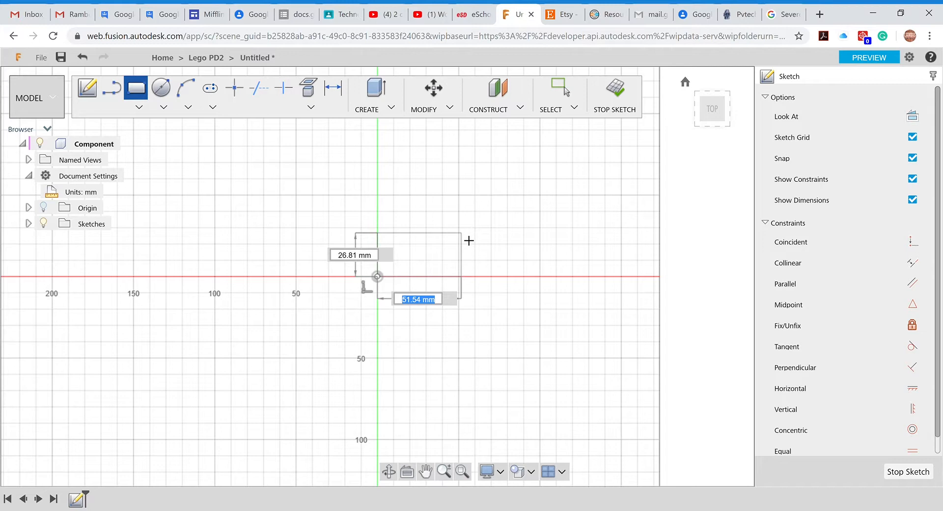
{"action": "type", "text": "80 mm"}
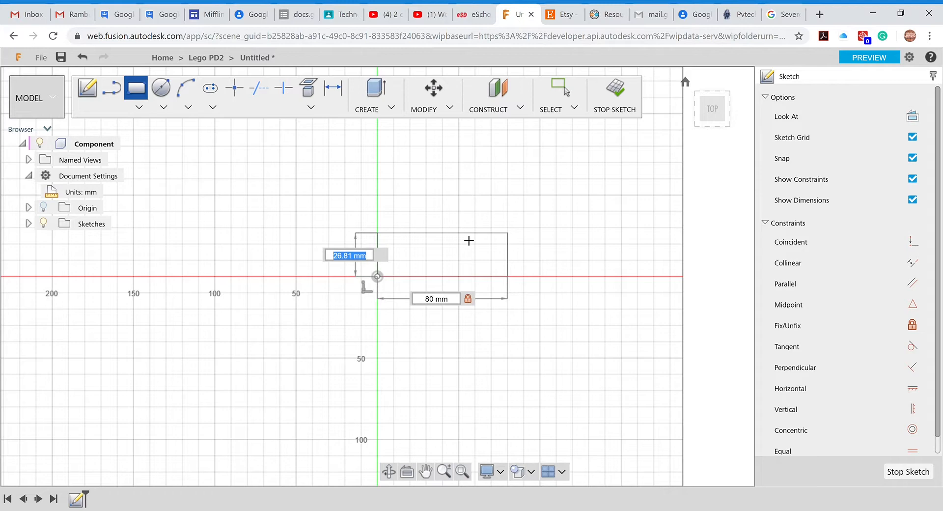
{"action": "type", "text": "8"}
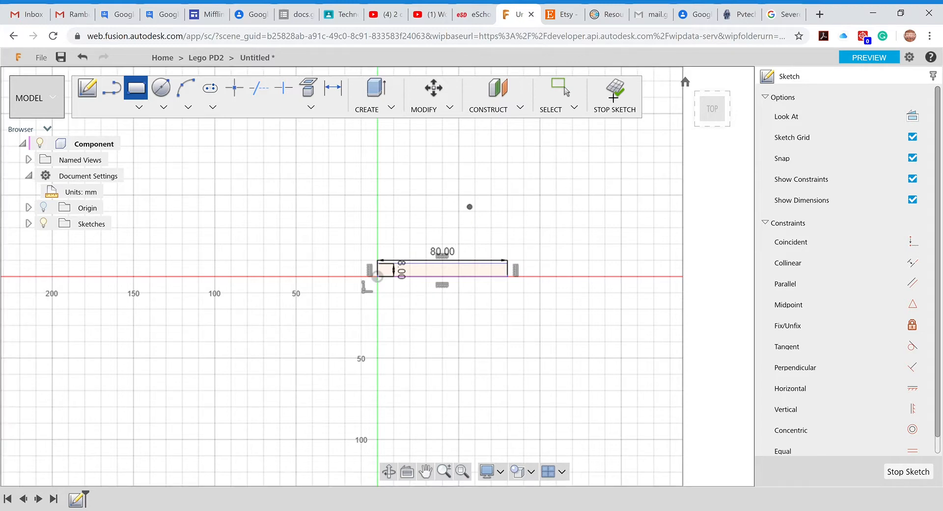
Finish the sketch and extrude the rectangle profile into a solid bar.
{"action": "left_click", "coordinate": [614, 94]}
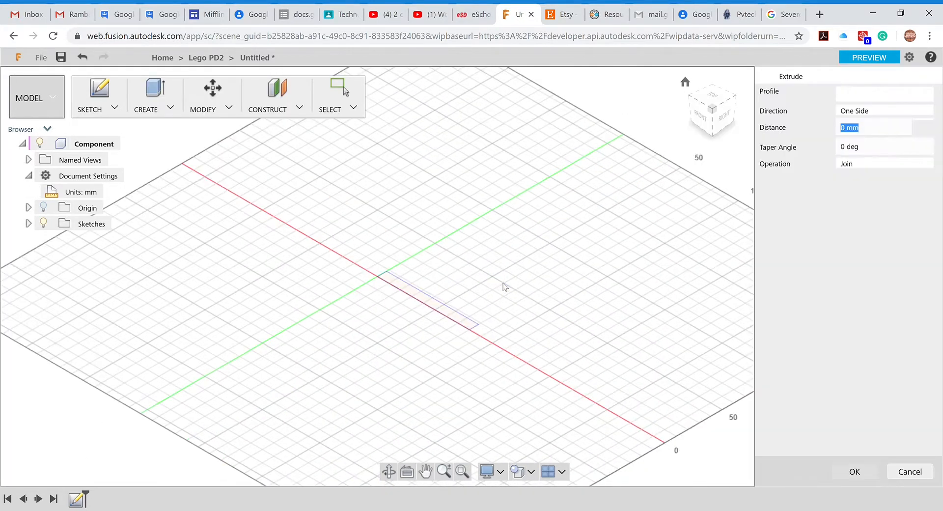
{"action": "left_click", "coordinate": [426, 294]}
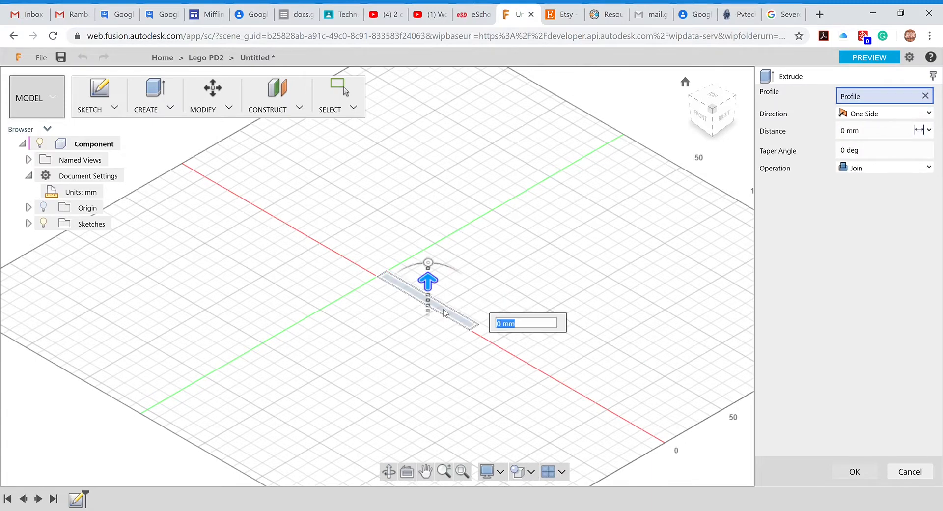
{"action": "type", "text": "1"}
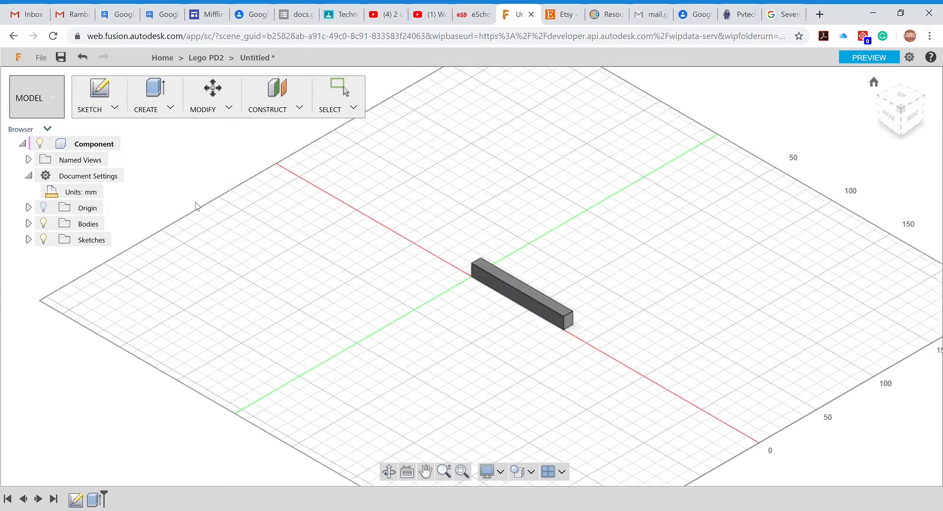
{"action": "mouse_move", "coordinate": [579, 283]}
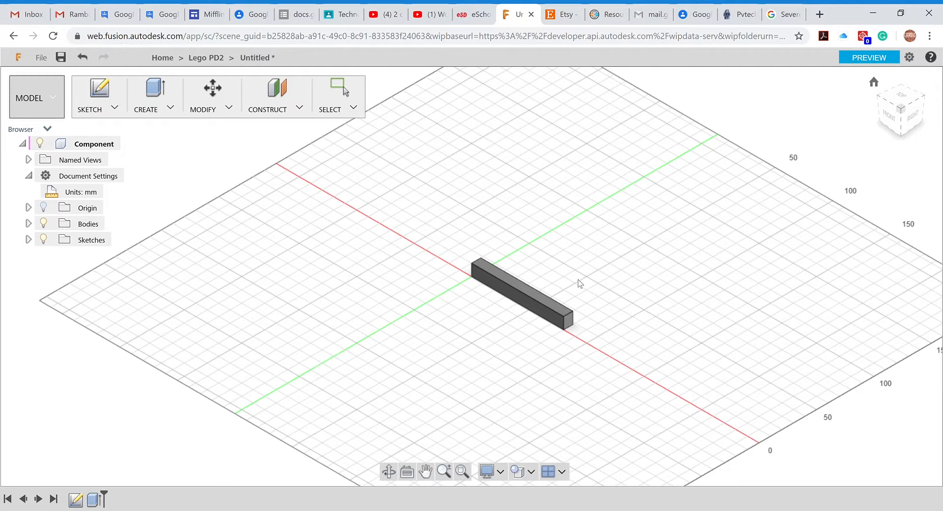
{"action": "mouse_move", "coordinate": [460, 68]}
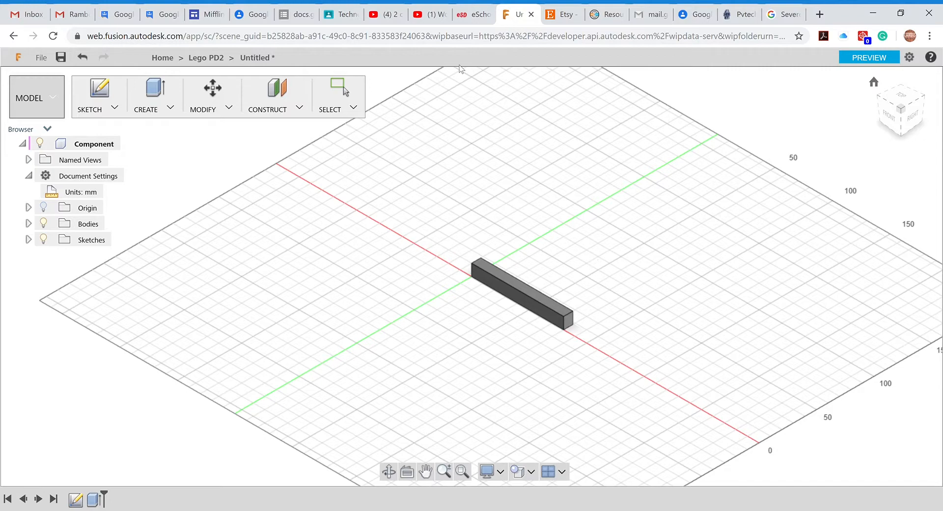
On the bar's top face, draw a 4 mm circle and begin a concentric circle around it.
{"action": "left_click", "coordinate": [94, 143]}
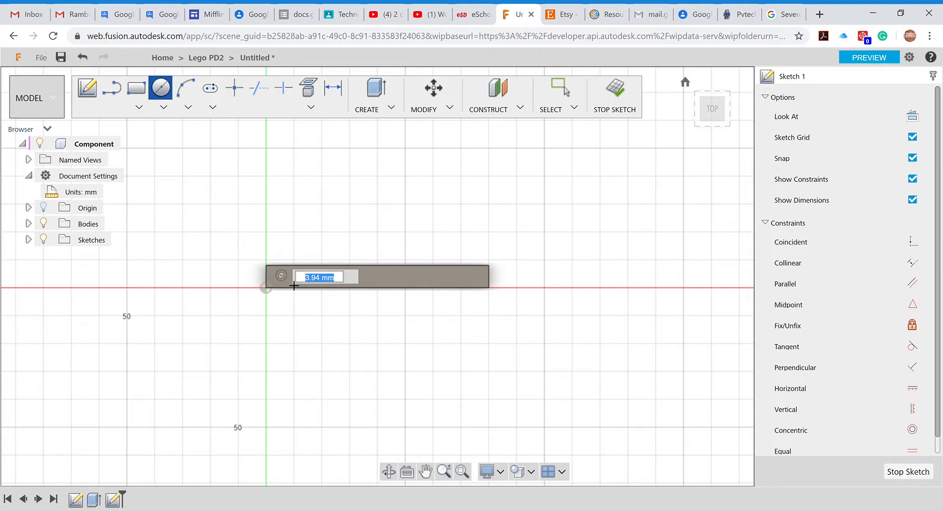
{"action": "type", "text": "4.00"}
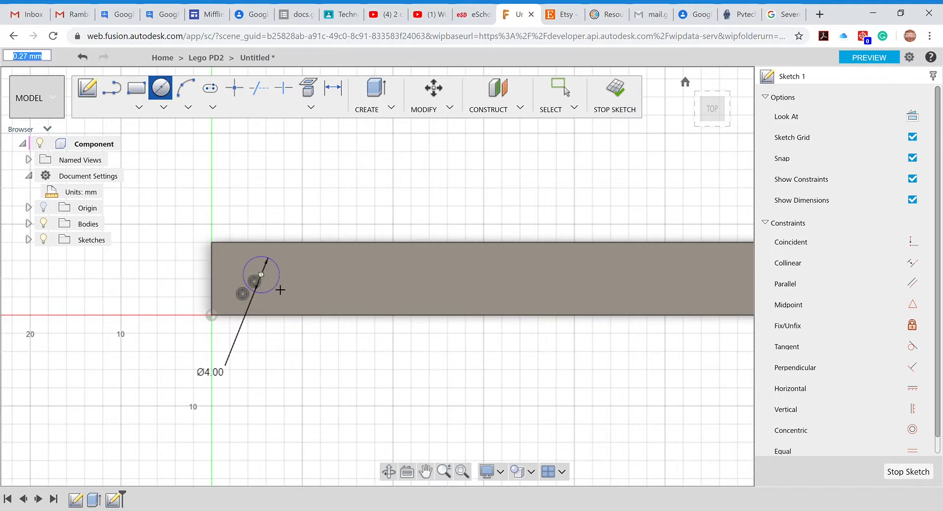
{"action": "left_click_drag", "start_coordinate": [260, 273], "coordinate": [289, 297]}
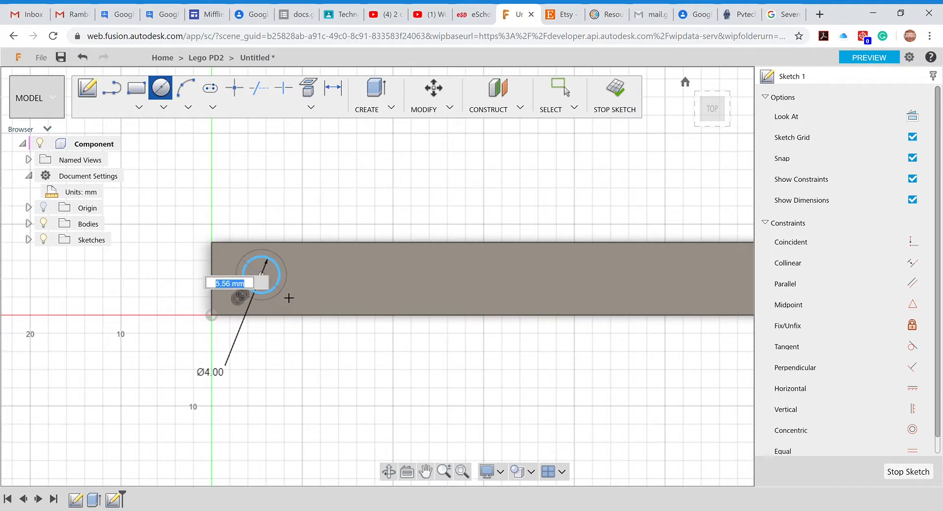
{"action": "type", "text": "5"}
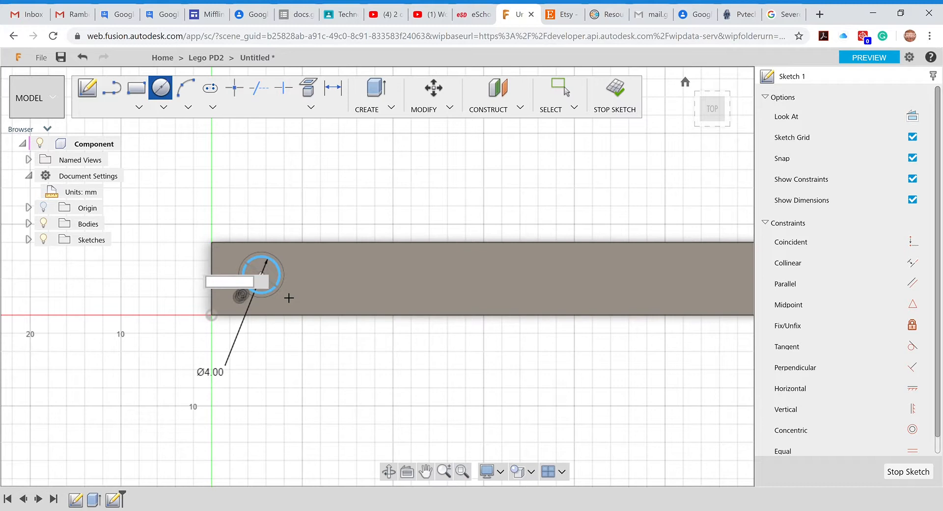
Set the concentric circle diameters to 4.5 mm outer and 3 mm inner.
{"action": "type", "text": "5"}
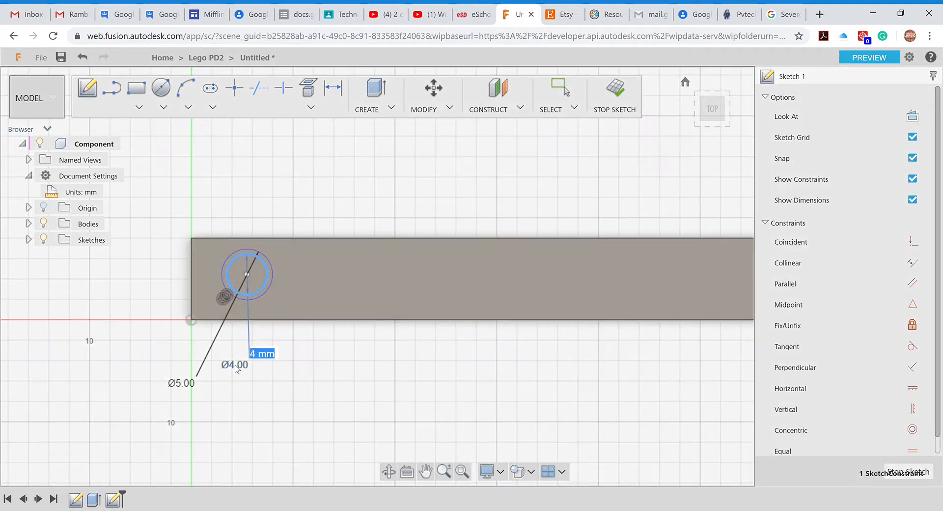
{"action": "type", "text": "3"}
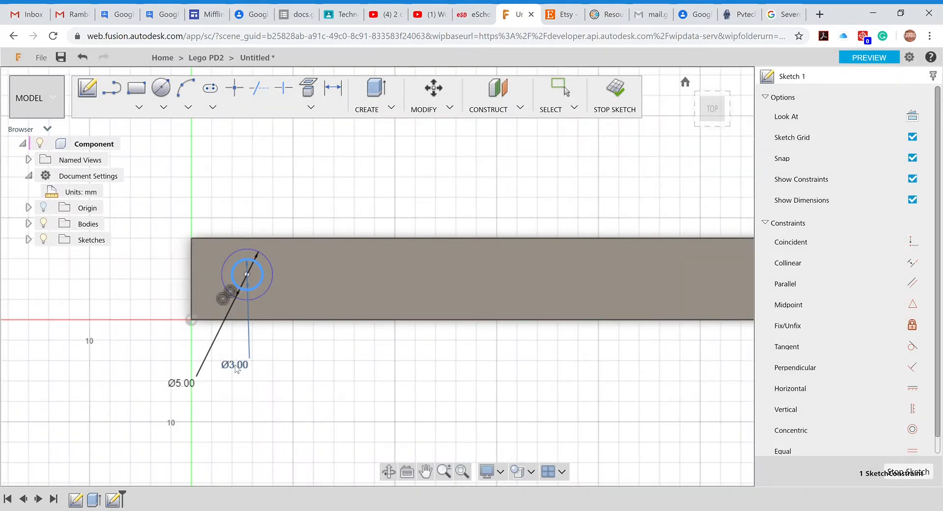
{"action": "double_click", "coordinate": [181, 383]}
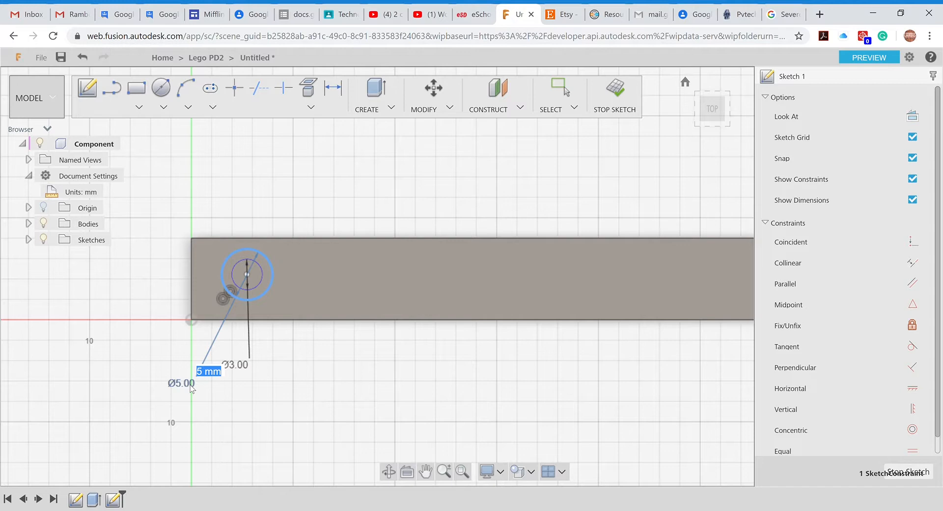
{"action": "type", "text": "4.50"}
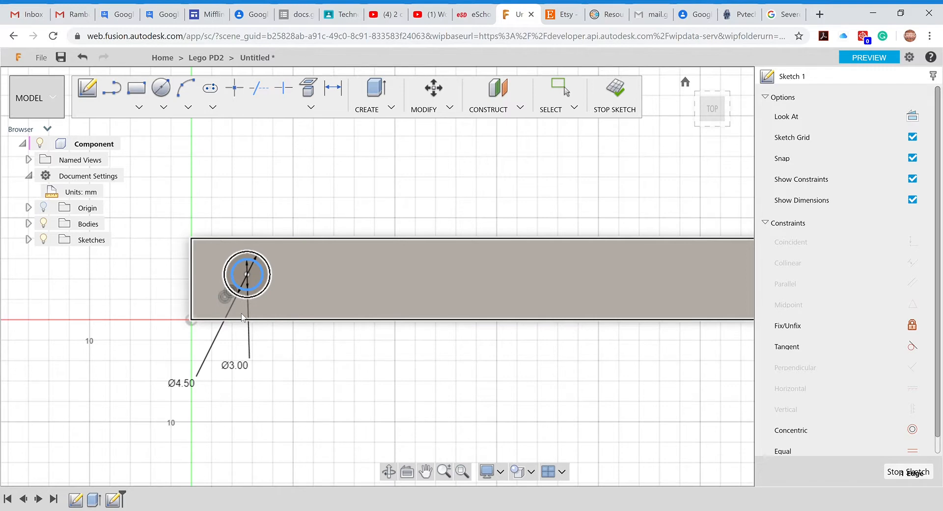
Resize a circle to 4 mm and dimension the centre 4 mm from the end and side.
{"action": "double_click", "coordinate": [182, 384]}
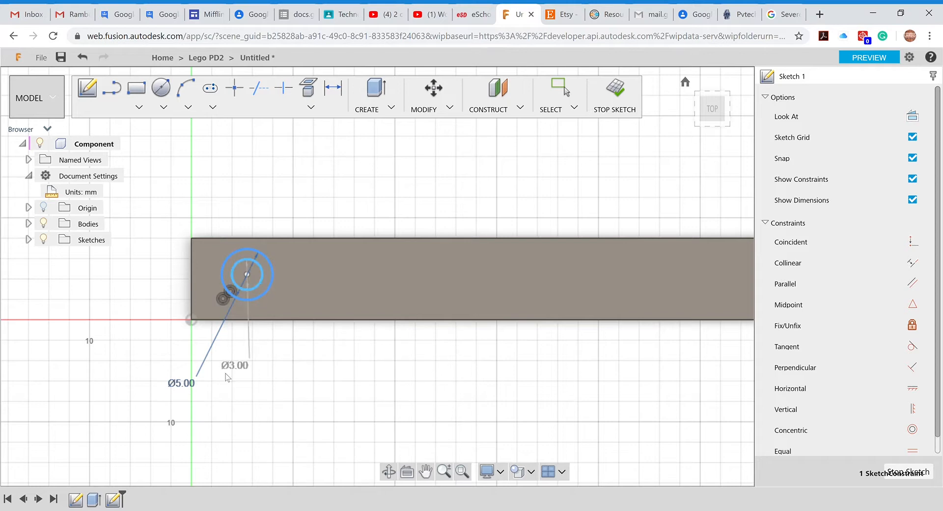
{"action": "type", "text": "4"}
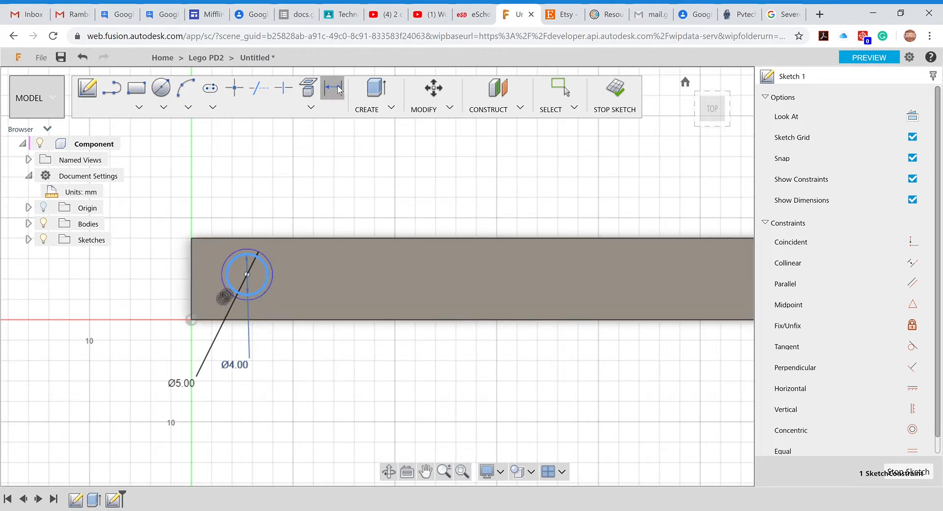
{"action": "left_click", "coordinate": [331, 88]}
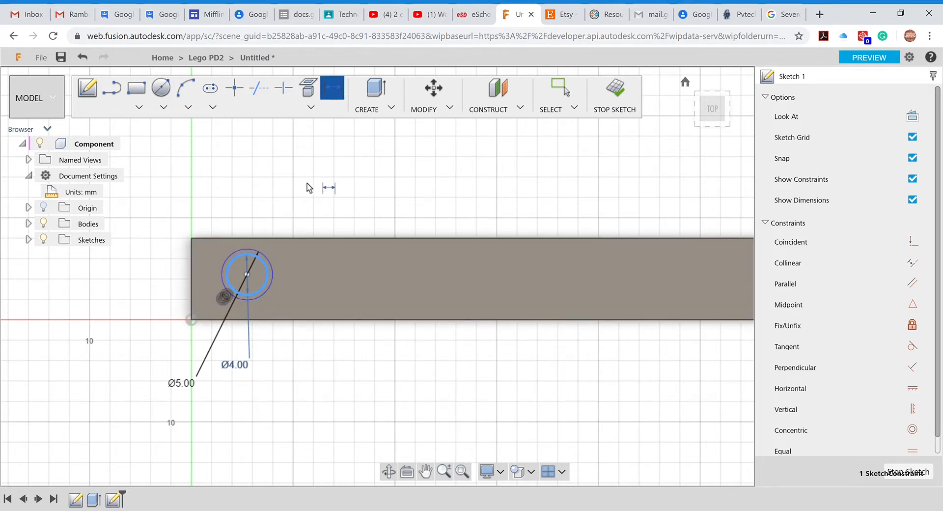
{"action": "mouse_move", "coordinate": [310, 184]}
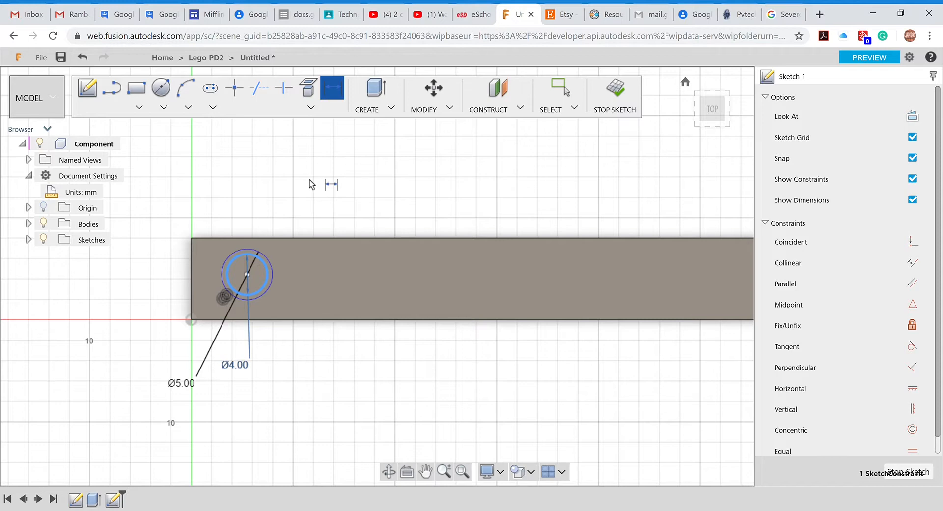
{"action": "mouse_move", "coordinate": [243, 281]}
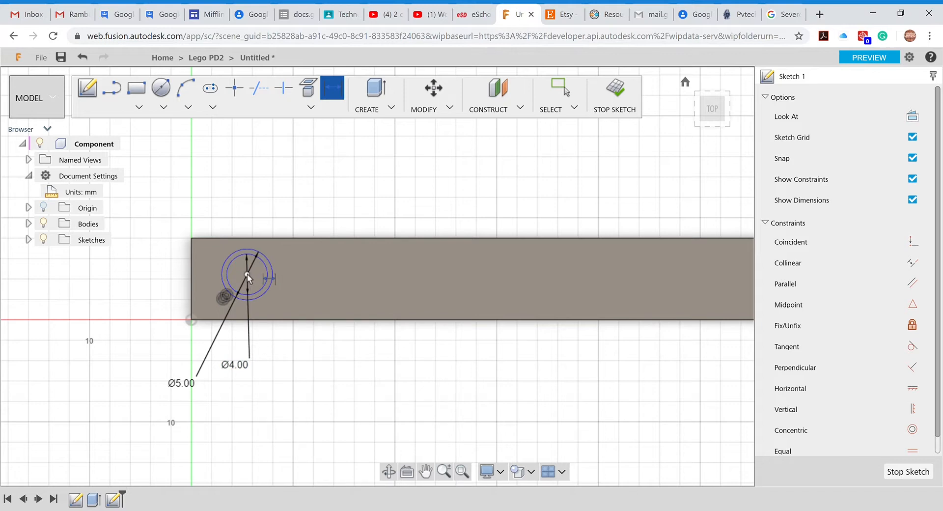
{"action": "left_click", "coordinate": [248, 275]}
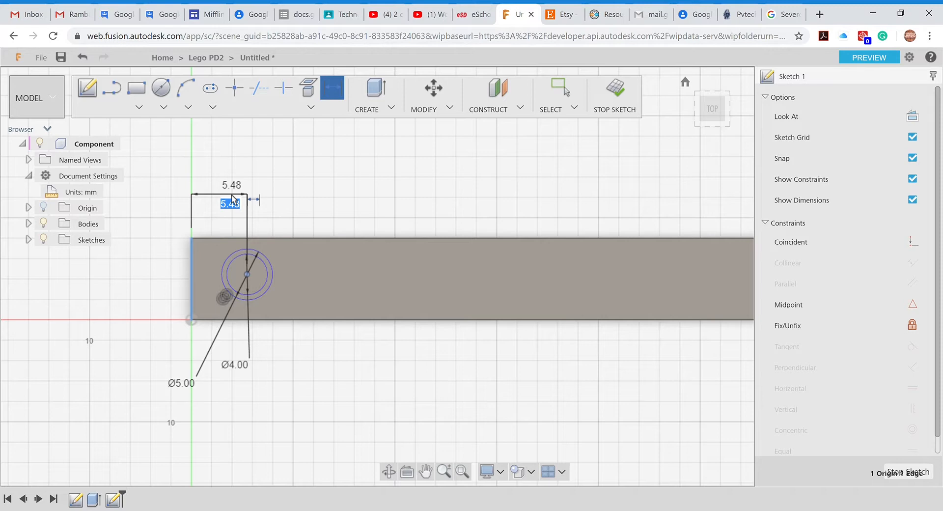
{"action": "type", "text": "4.00"}
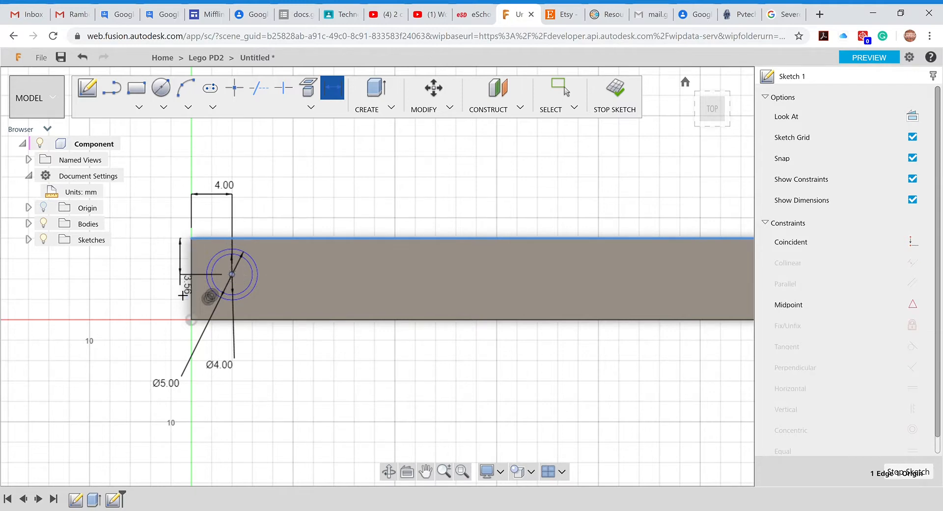
{"action": "double_click", "coordinate": [185, 276]}
{"action": "type", "text": "4"}
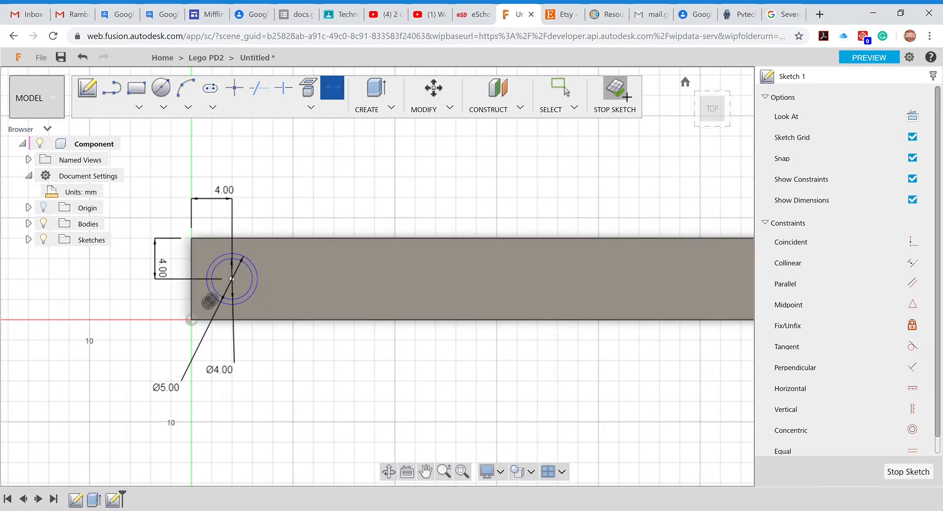
Extrude the ring between the two circles 2 mm up into a hollow stud.
{"action": "left_click", "coordinate": [614, 93]}
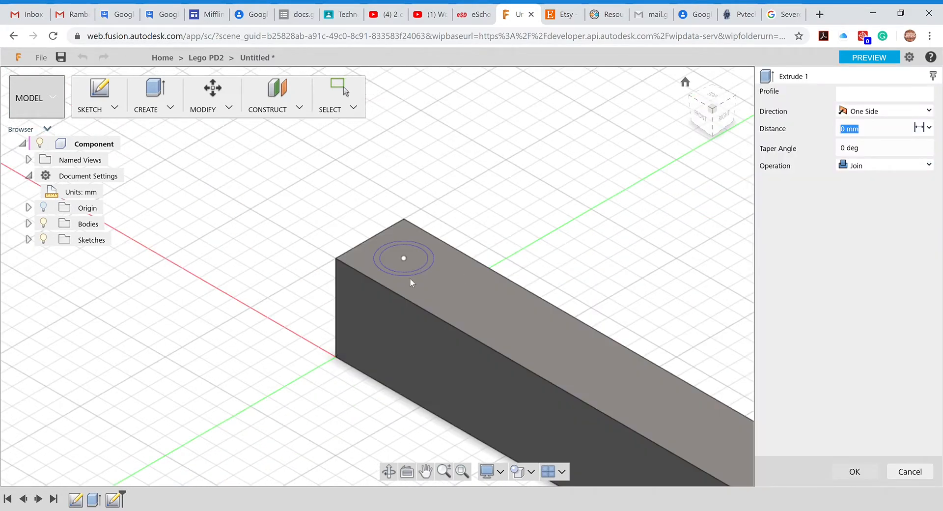
{"action": "left_click", "coordinate": [404, 258]}
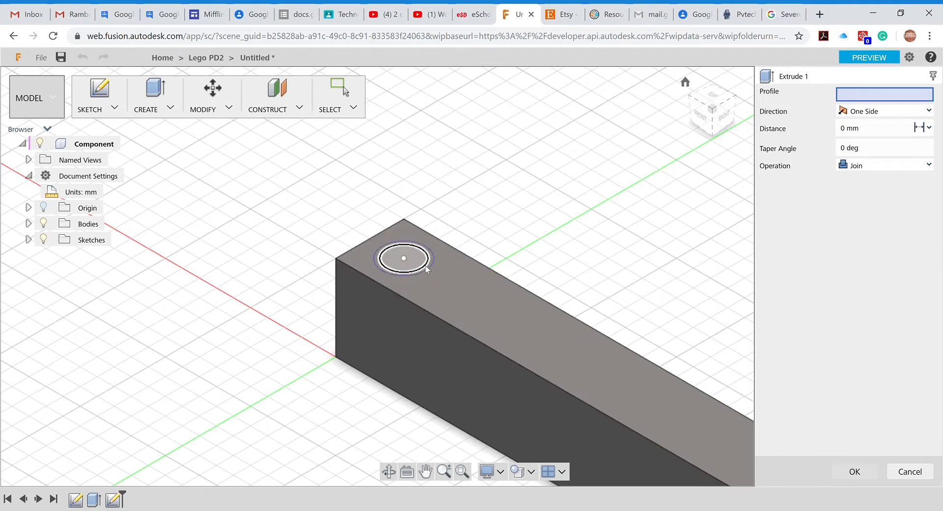
{"action": "left_click", "coordinate": [403, 258]}
{"action": "type", "text": "2"}
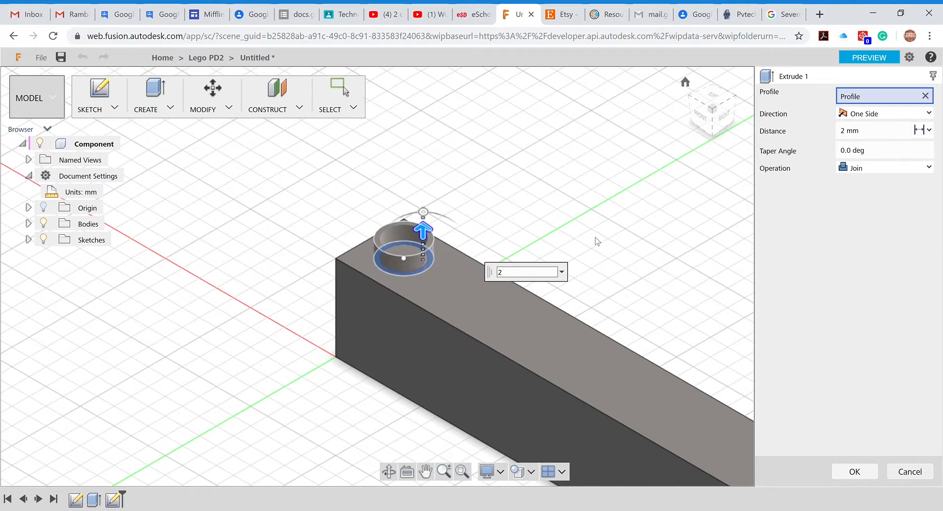
{"action": "left_click", "coordinate": [854, 471]}
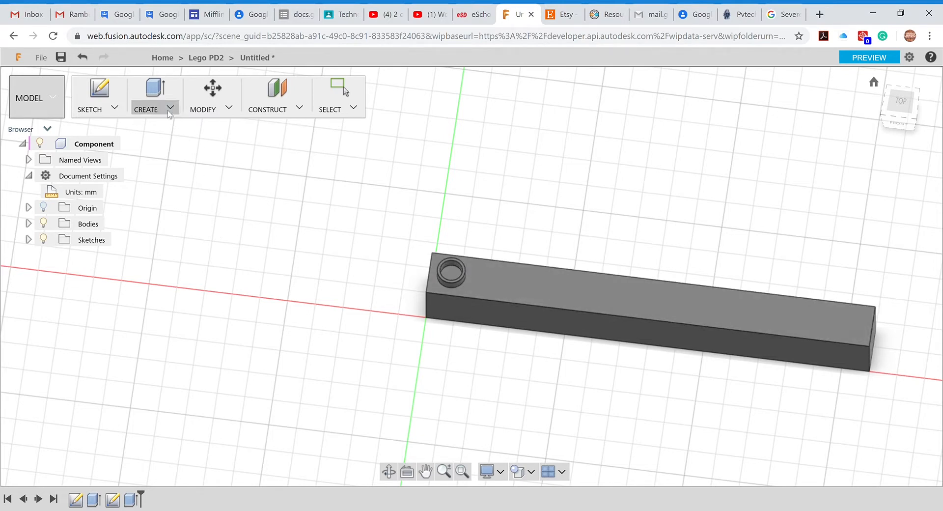
Start a Rectangular Pattern of the stud faces along the brick's long edge.
{"action": "left_click", "coordinate": [147, 96]}
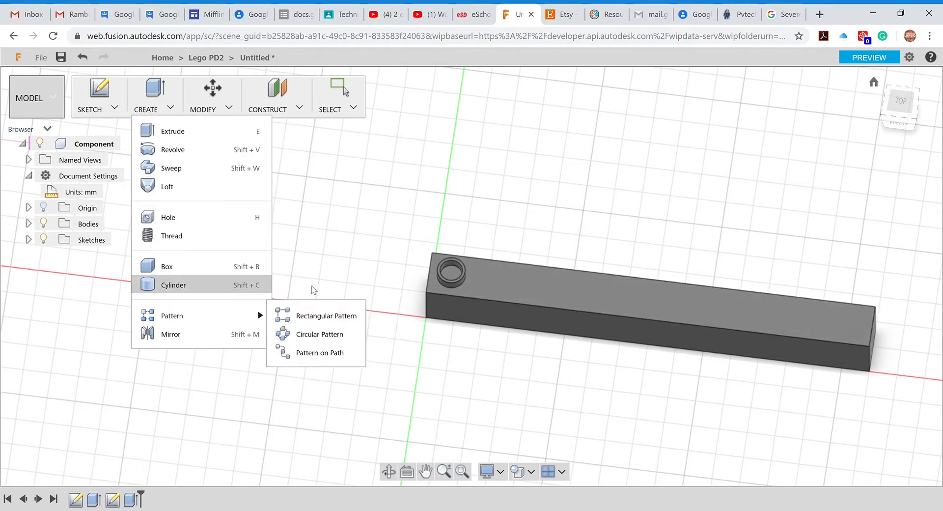
{"action": "left_click", "coordinate": [329, 315]}
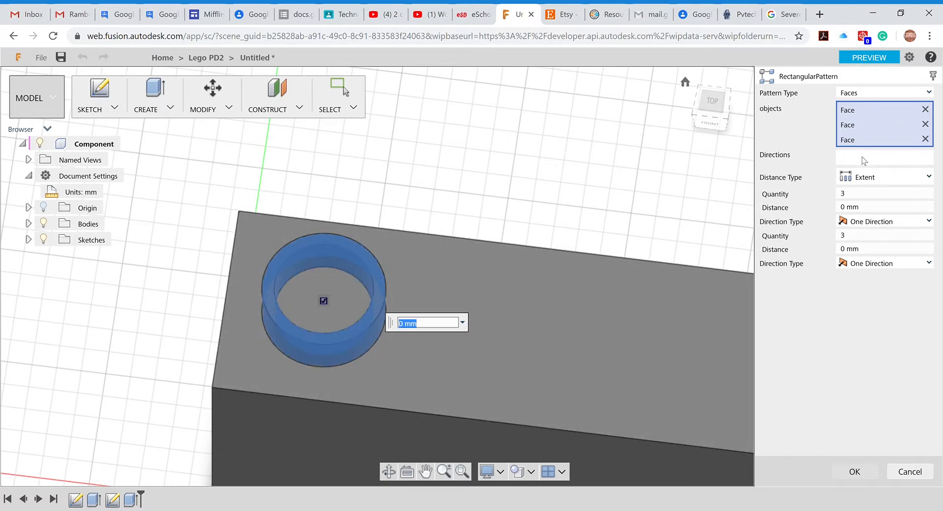
{"action": "left_click", "coordinate": [883, 158]}
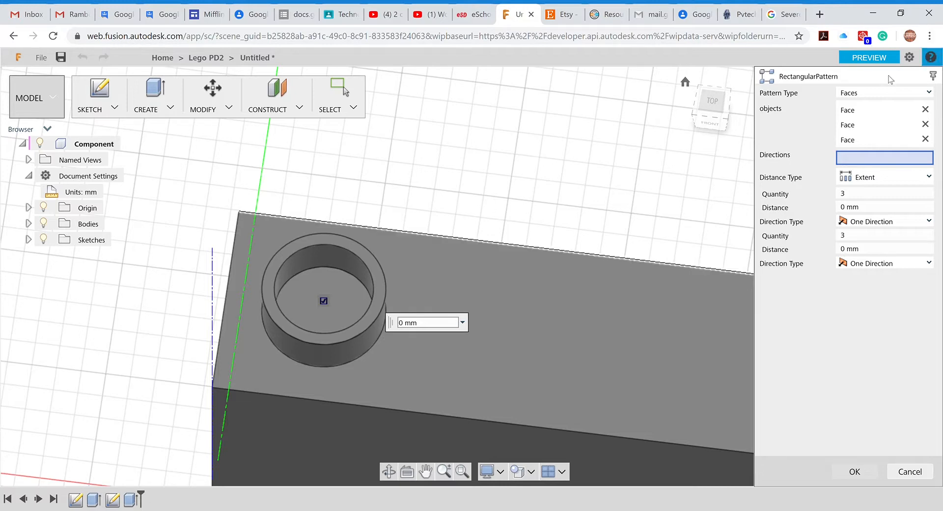
{"action": "mouse_move", "coordinate": [309, 321]}
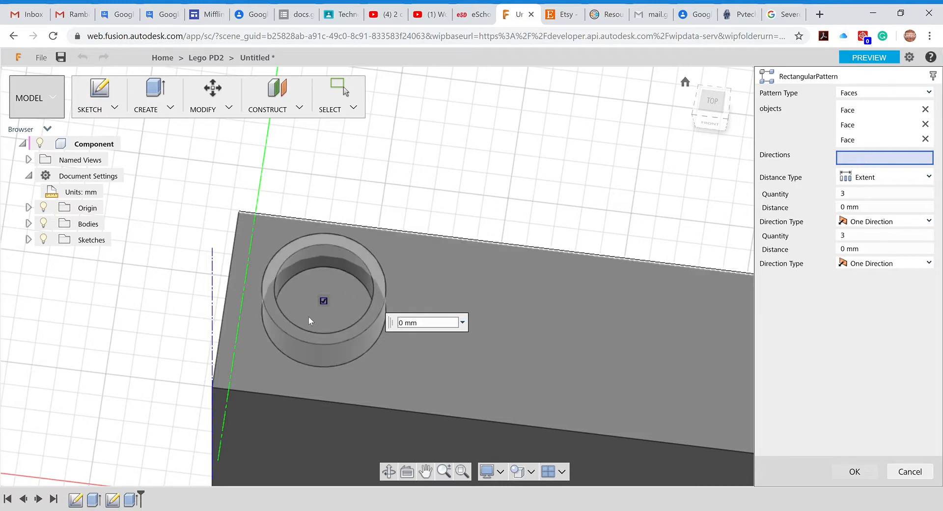
{"action": "left_click", "coordinate": [323, 300]}
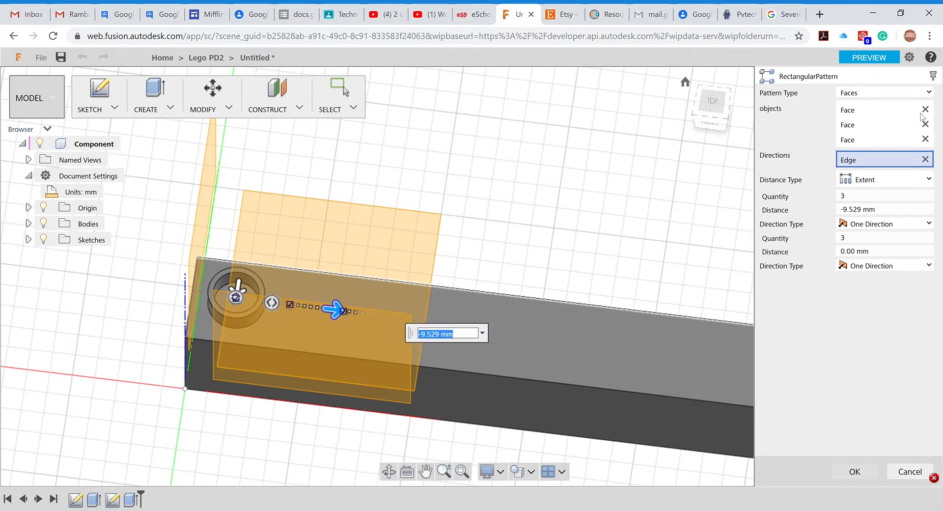
Set the pattern to Spacing with quantity 10, distance -8 mm, second-direction quantity 1.
{"action": "left_click", "coordinate": [881, 179]}
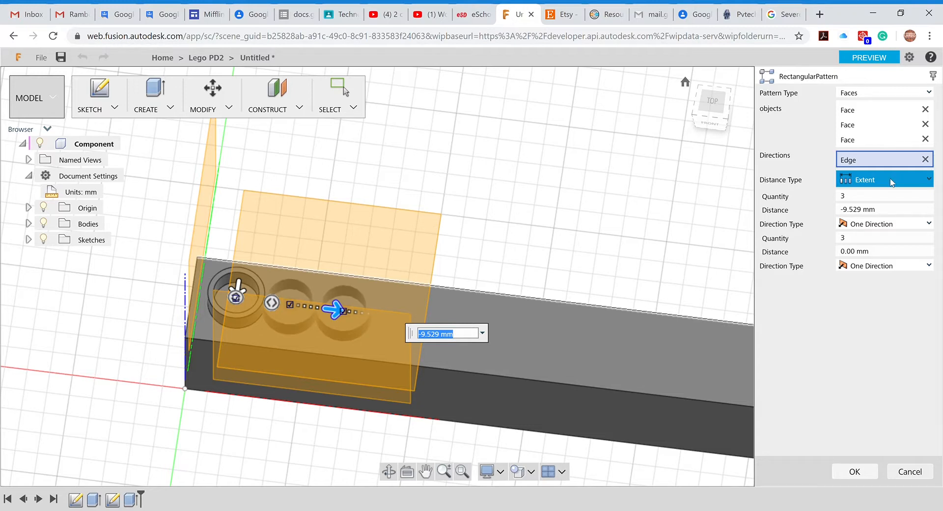
{"action": "left_click", "coordinate": [883, 179]}
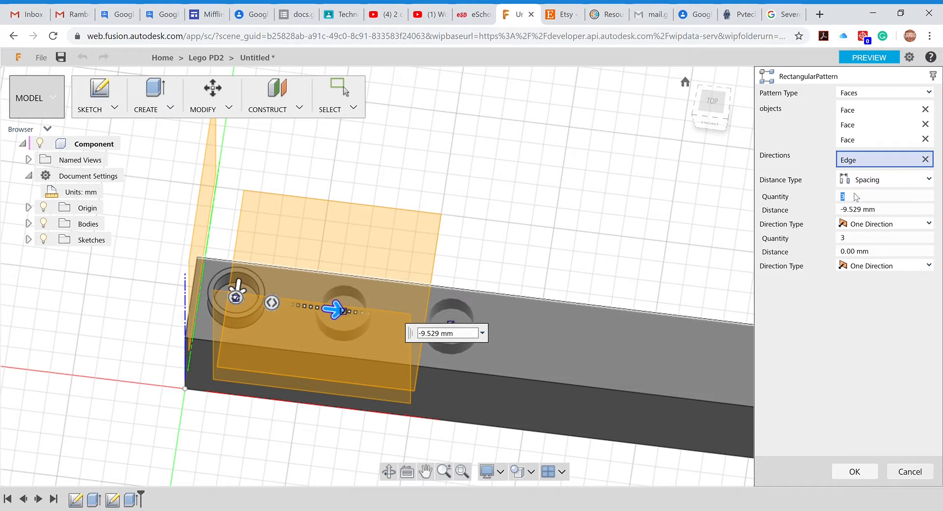
{"action": "type", "text": "8"}
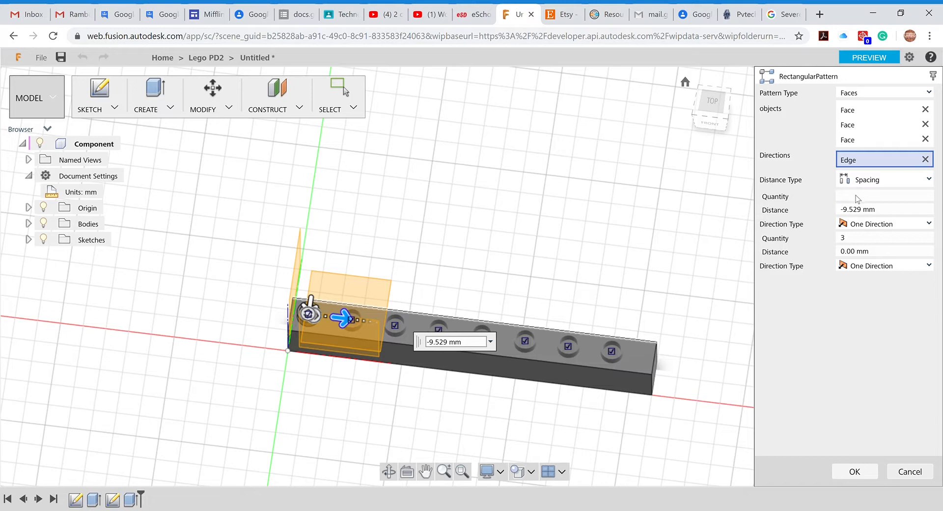
{"action": "type", "text": "9"}
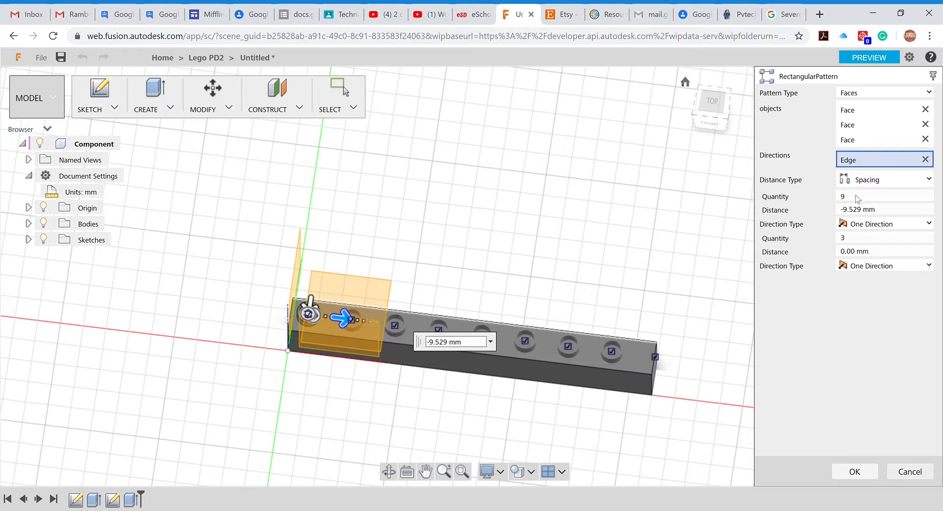
{"action": "left_click", "coordinate": [857, 209]}
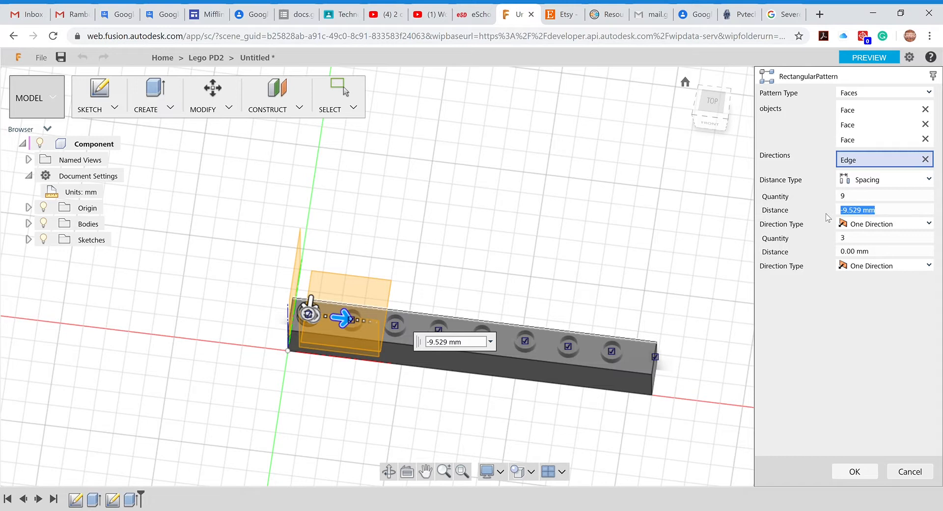
{"action": "type", "text": "-8"}
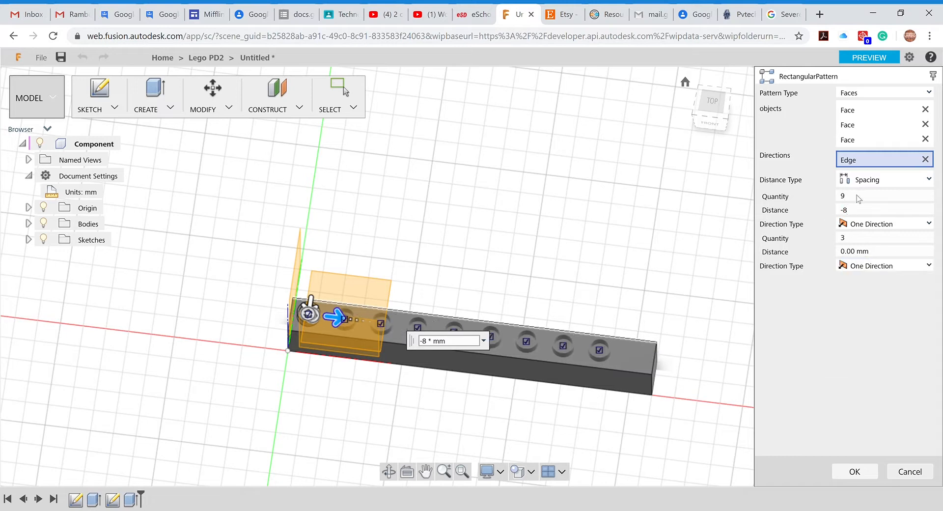
{"action": "type", "text": "1"}
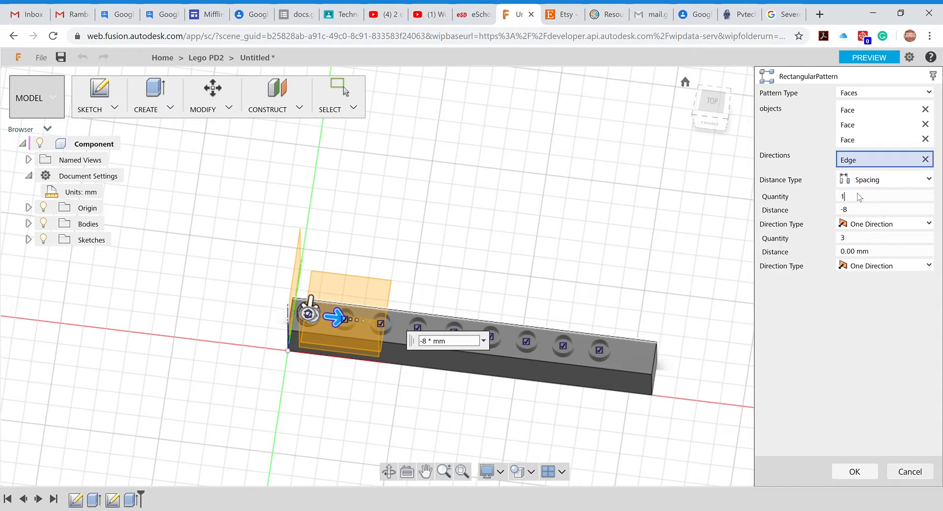
{"action": "type", "text": "10"}
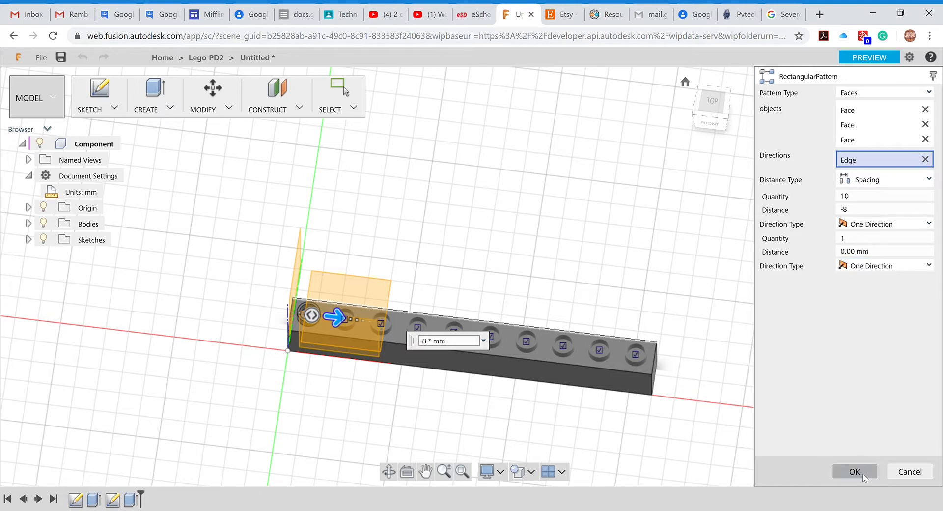
{"action": "left_click", "coordinate": [854, 471]}
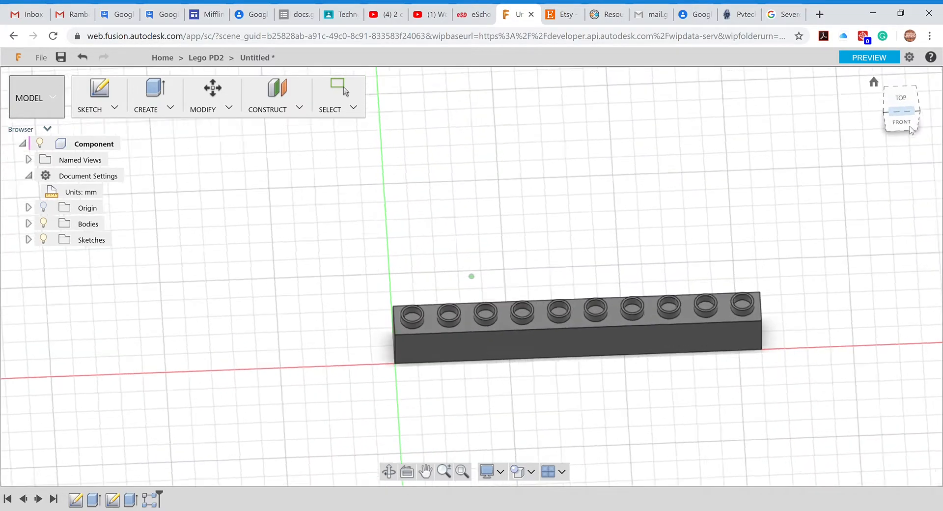
View the ten-stud brick straight on from the FRONT ViewCube face.
{"action": "left_click", "coordinate": [900, 98]}
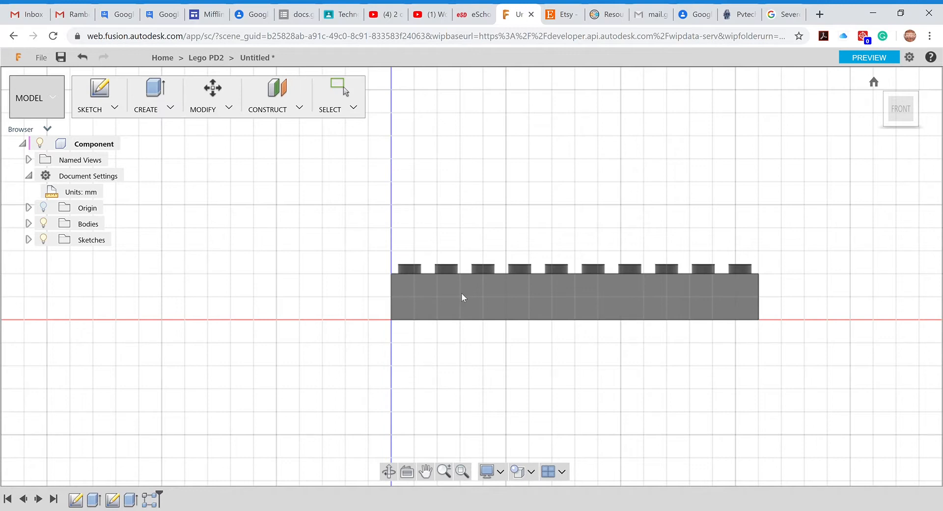
{"action": "mouse_move", "coordinate": [453, 312]}
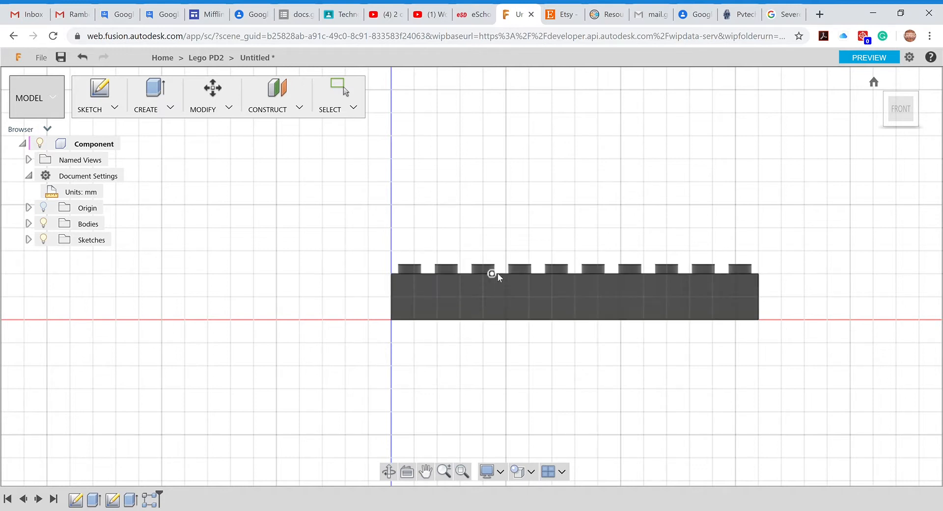
{"action": "mouse_move", "coordinate": [115, 126]}
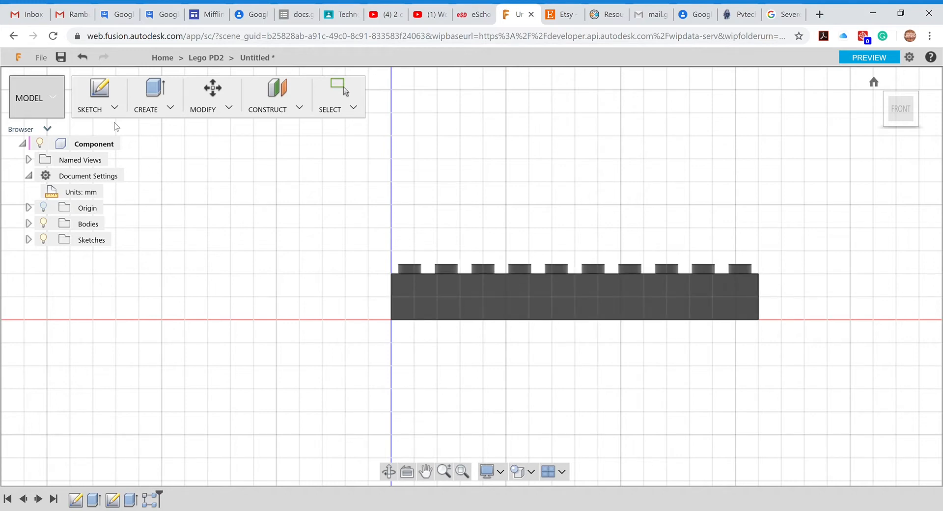
{"action": "left_click", "coordinate": [89, 96]}
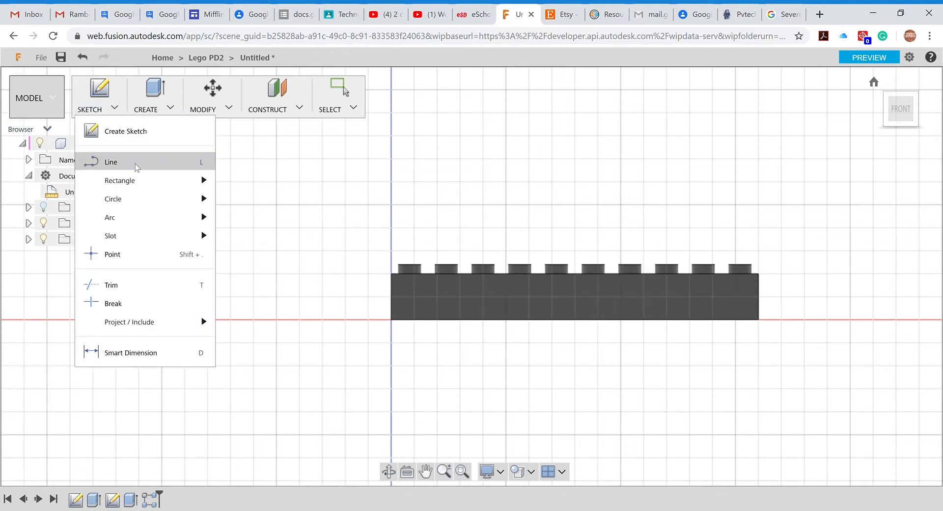
{"action": "mouse_move", "coordinate": [113, 199]}
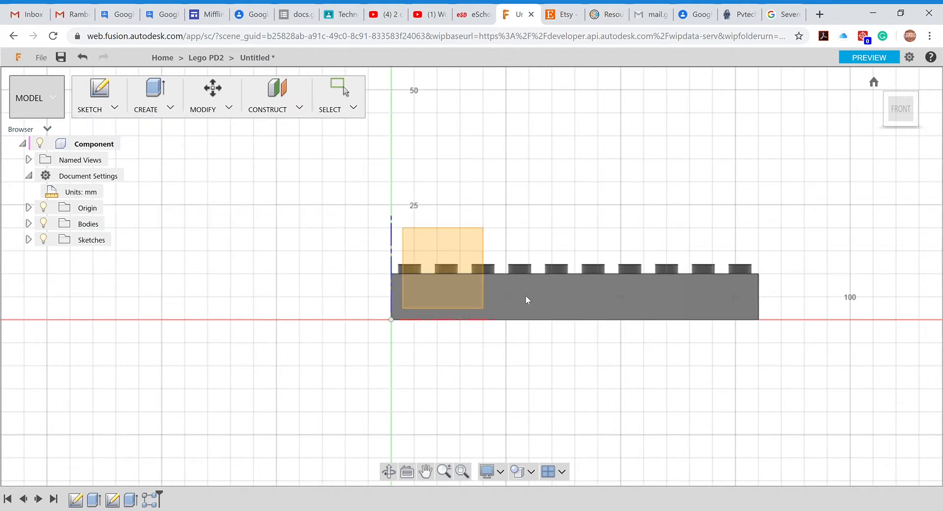
Start a sketch on the brick's front plane and enter a 4 mm circle dimension.
{"action": "left_click", "coordinate": [89, 96]}
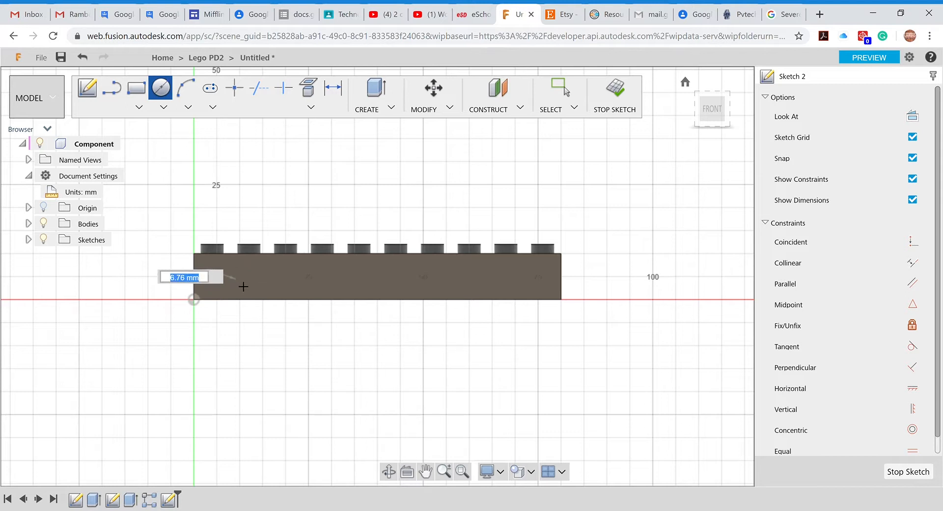
{"action": "type", "text": "4"}
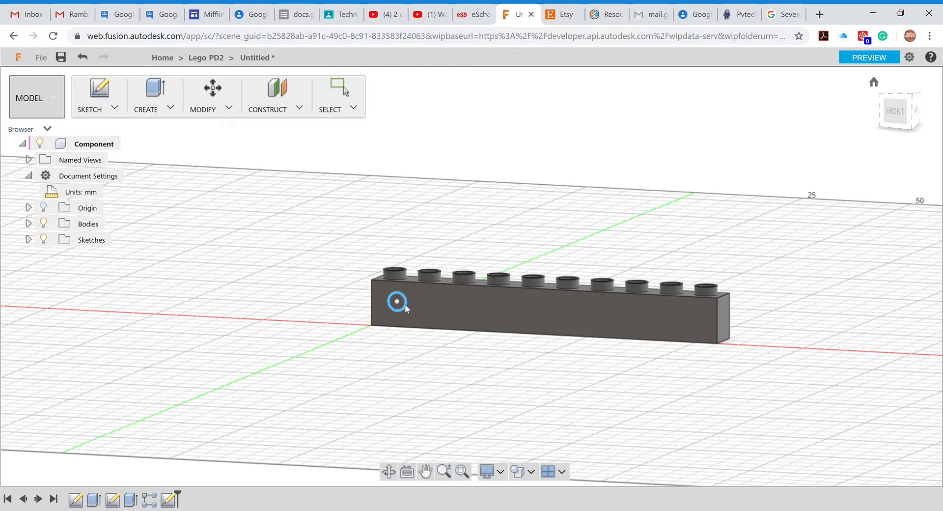
{"action": "mouse_move", "coordinate": [408, 309]}
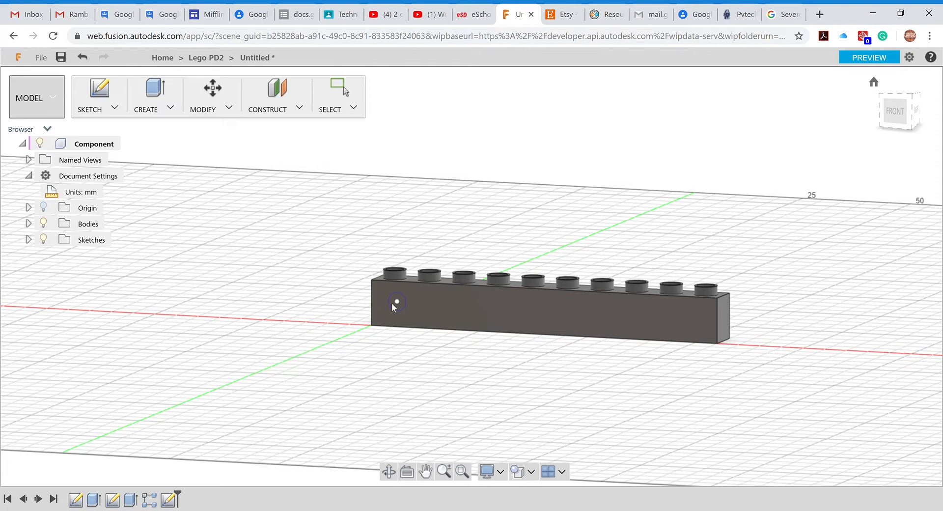
{"action": "mouse_move", "coordinate": [304, 205]}
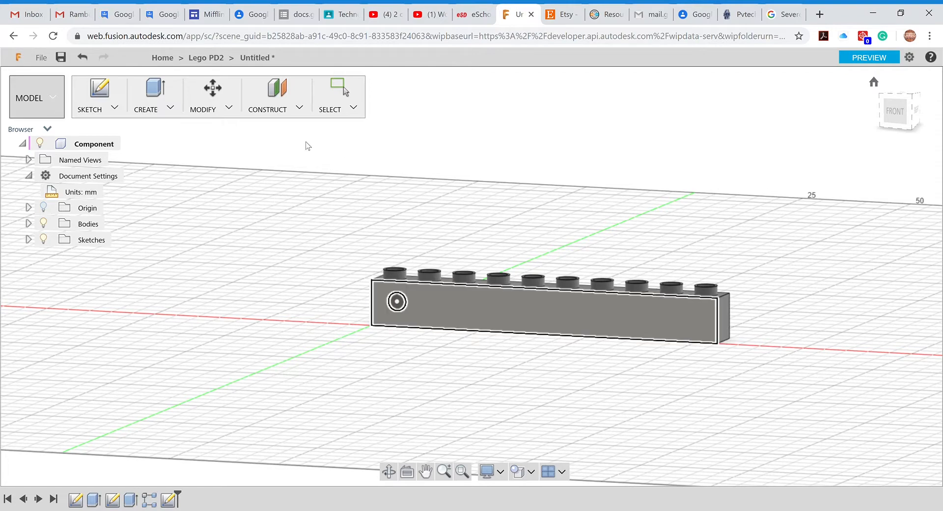
Reopen Sketch 2 with the 4 mm hole circle and start the Sketch Dimension tool.
{"action": "left_click", "coordinate": [223, 495]}
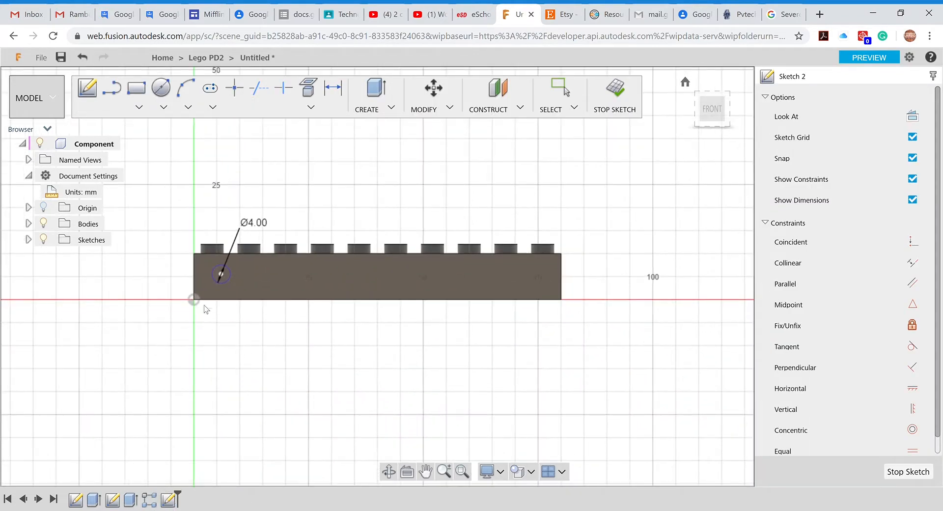
{"action": "left_click", "coordinate": [332, 89]}
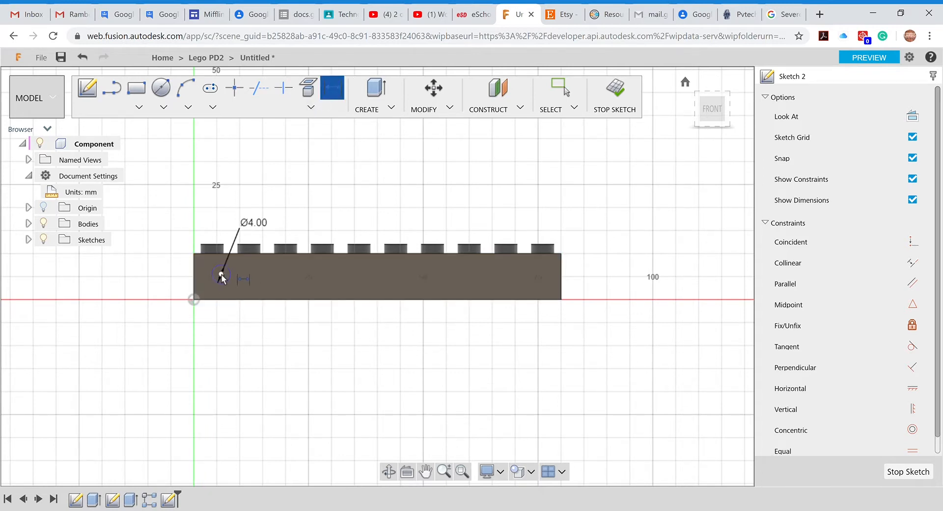
Dimension the hole centre 8 mm from the left end and 6 mm from the top, then edit that to 4.
{"action": "left_click", "coordinate": [195, 273]}
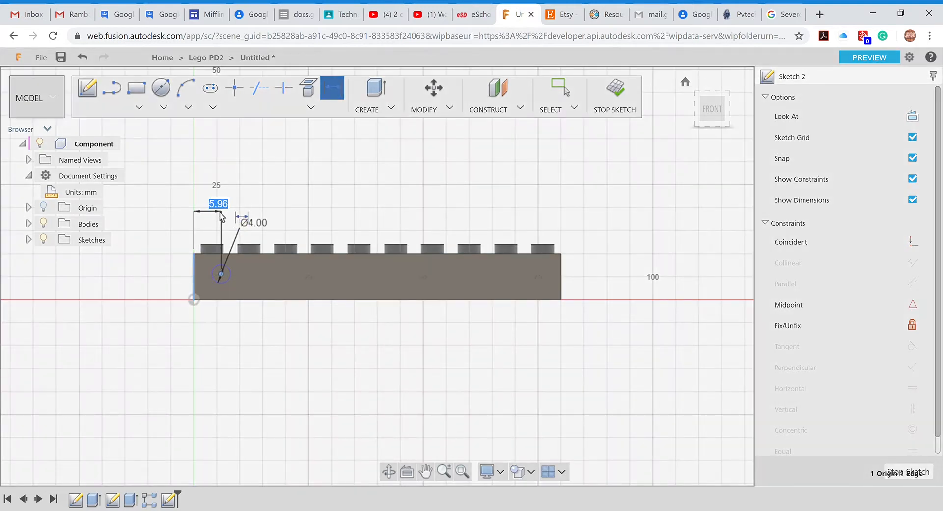
{"action": "type", "text": "8.00"}
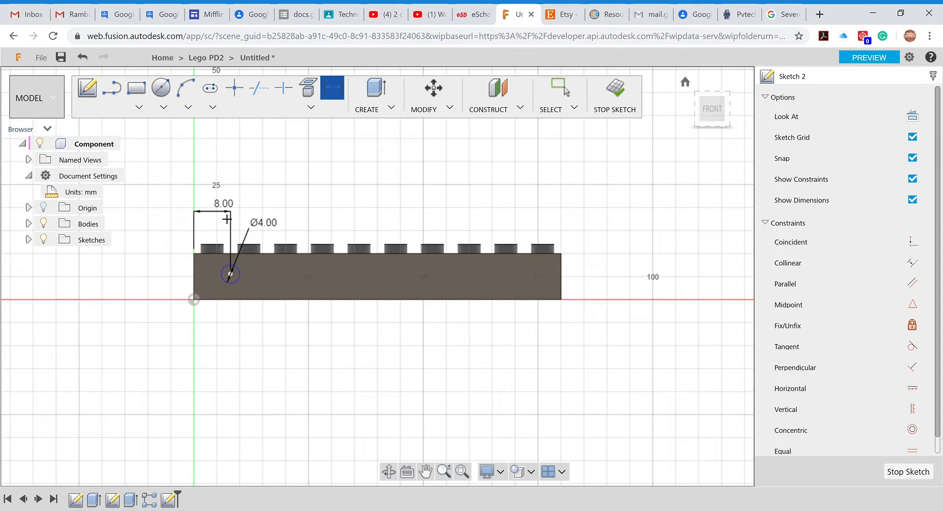
{"action": "mouse_move", "coordinate": [253, 288]}
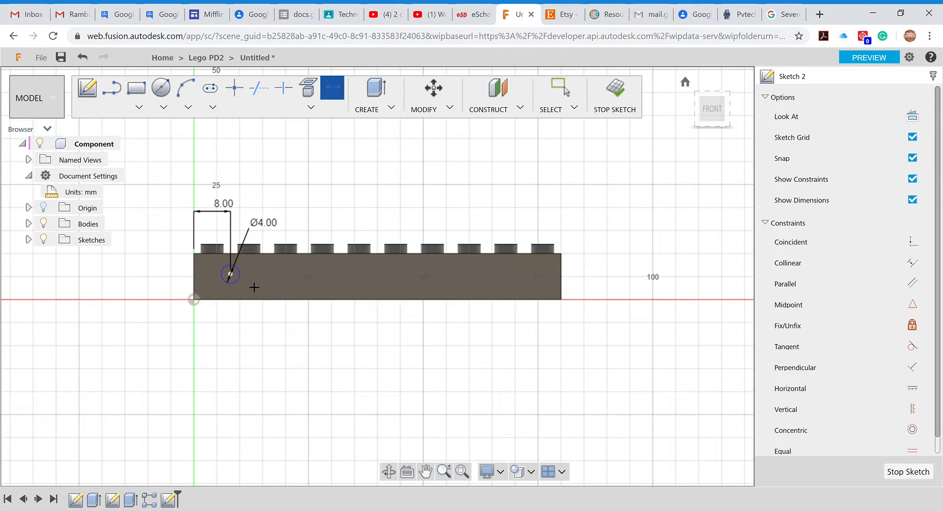
{"action": "mouse_move", "coordinate": [283, 216]}
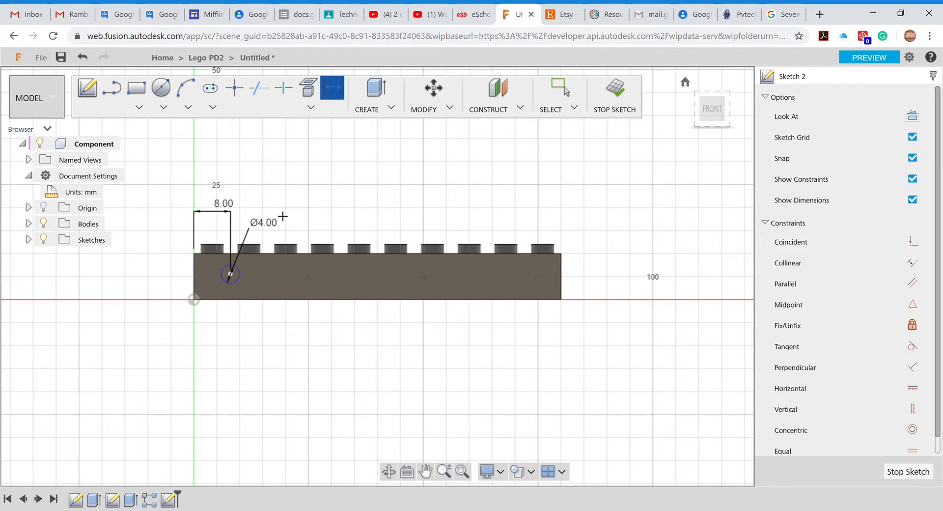
{"action": "mouse_move", "coordinate": [238, 280]}
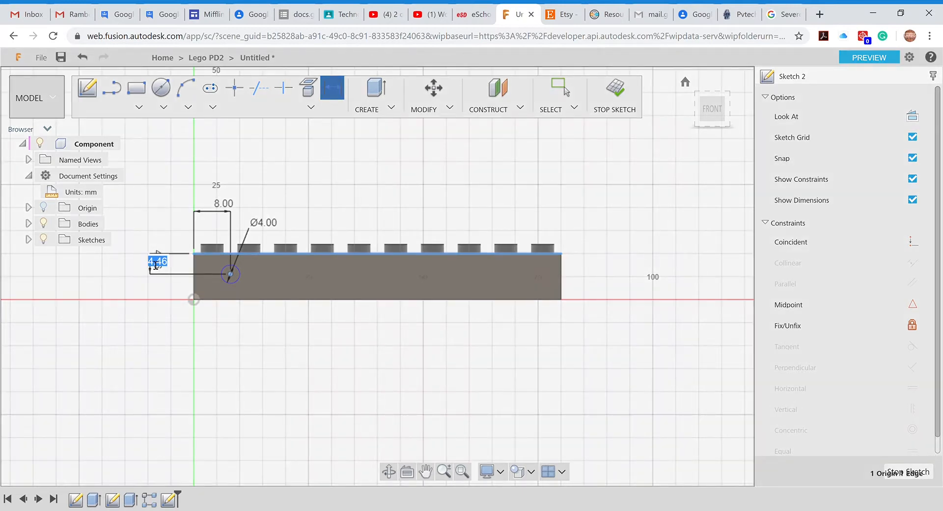
{"action": "type", "text": "6.00"}
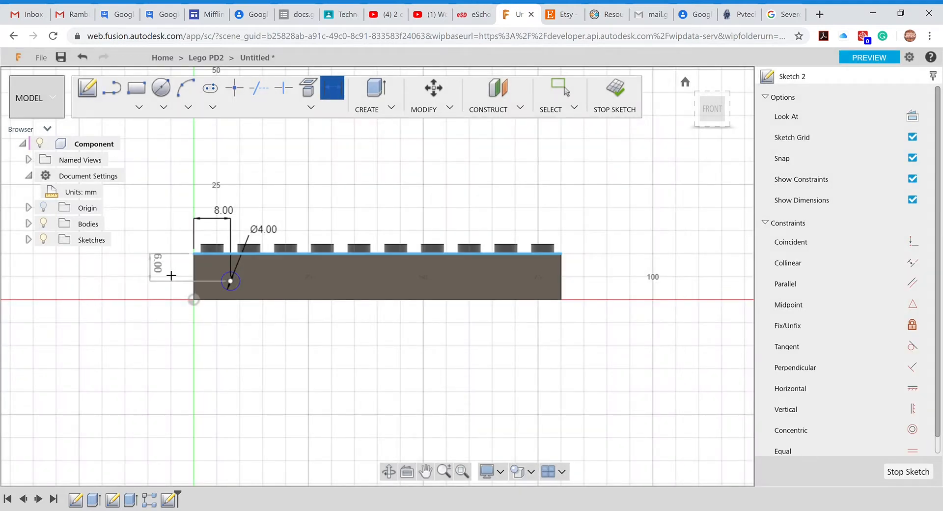
{"action": "mouse_move", "coordinate": [171, 275]}
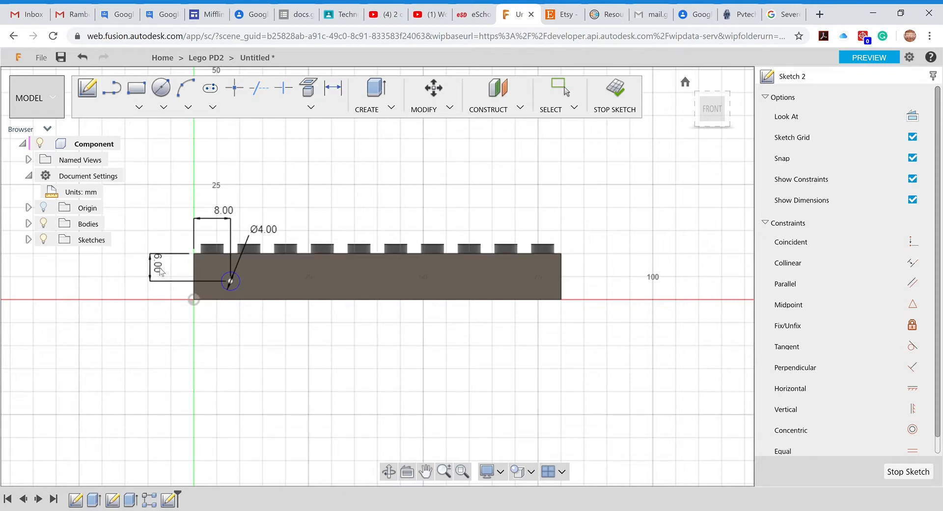
{"action": "double_click", "coordinate": [161, 266]}
{"action": "type", "text": "4"}
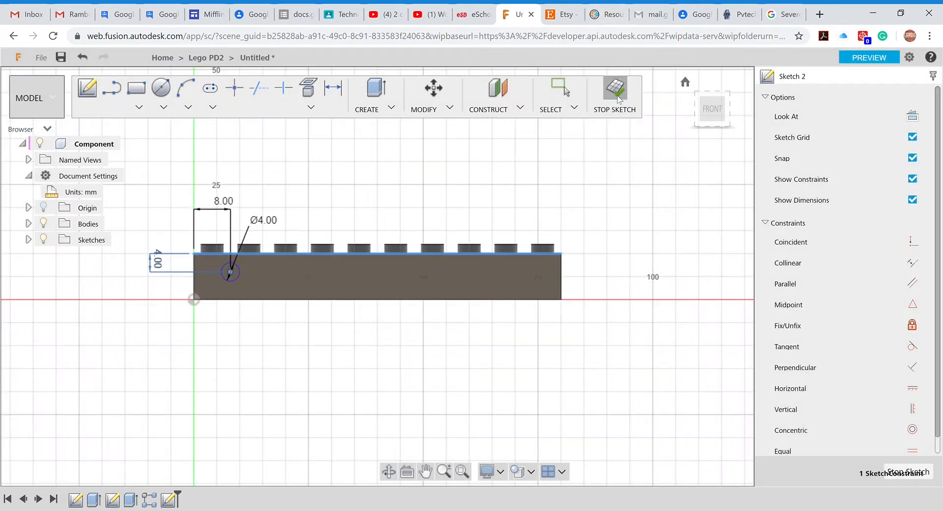
Finish the sketch and extrude the 4 mm circle inward as a Cut.
{"action": "left_click", "coordinate": [614, 93]}
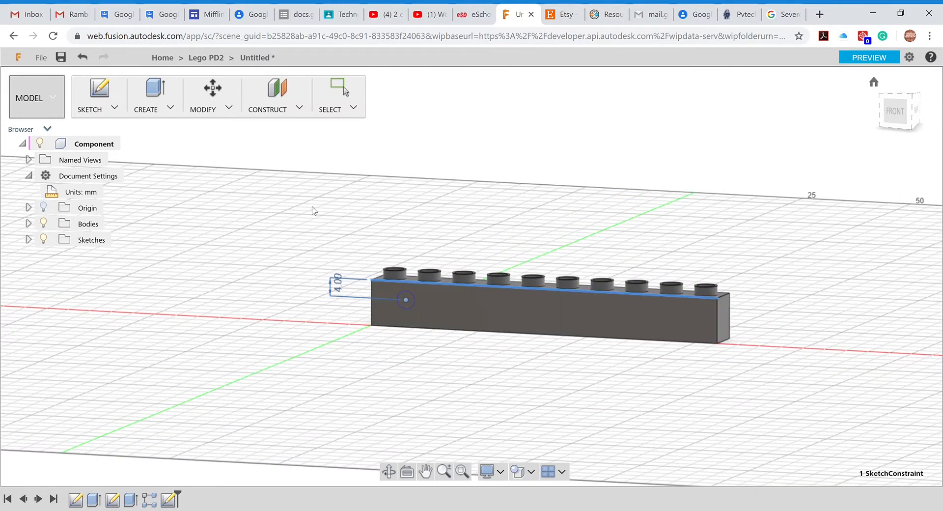
{"action": "left_click", "coordinate": [145, 96]}
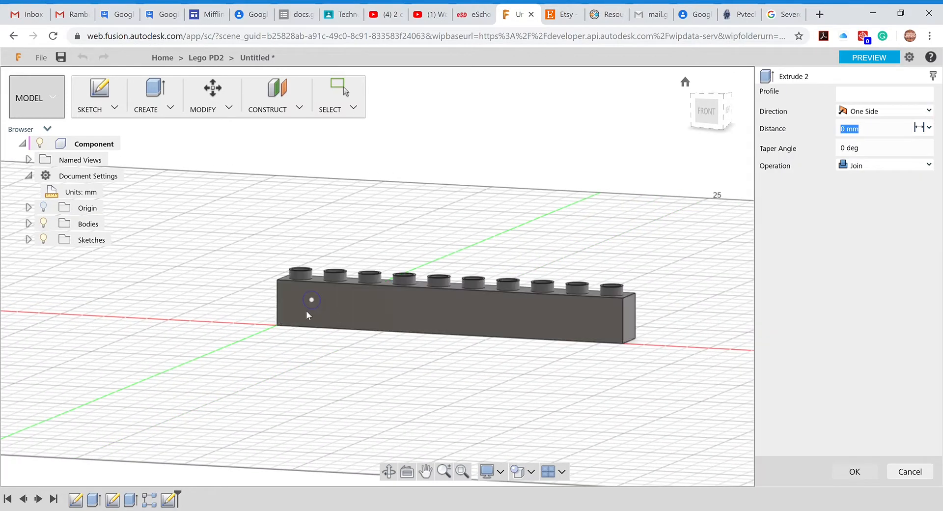
{"action": "left_click", "coordinate": [311, 300]}
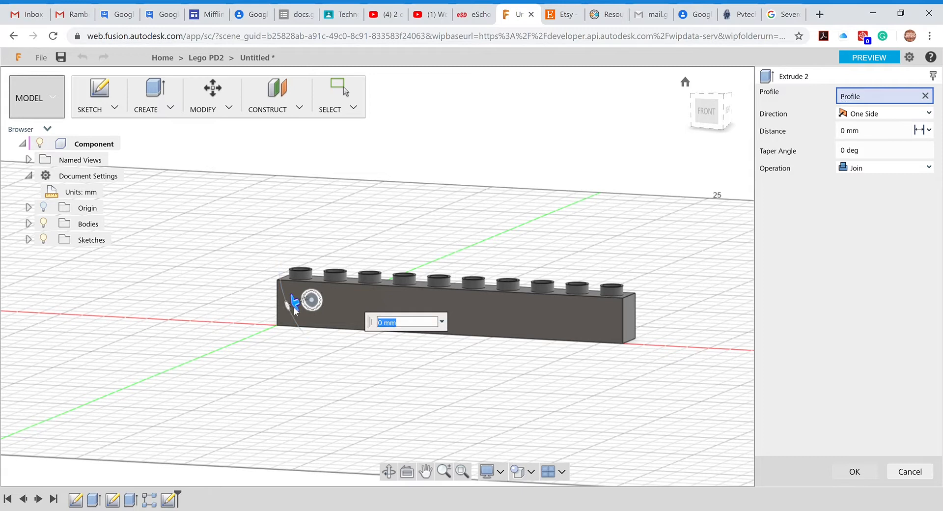
{"action": "left_click_drag", "start_coordinate": [293, 304], "coordinate": [332, 289]}
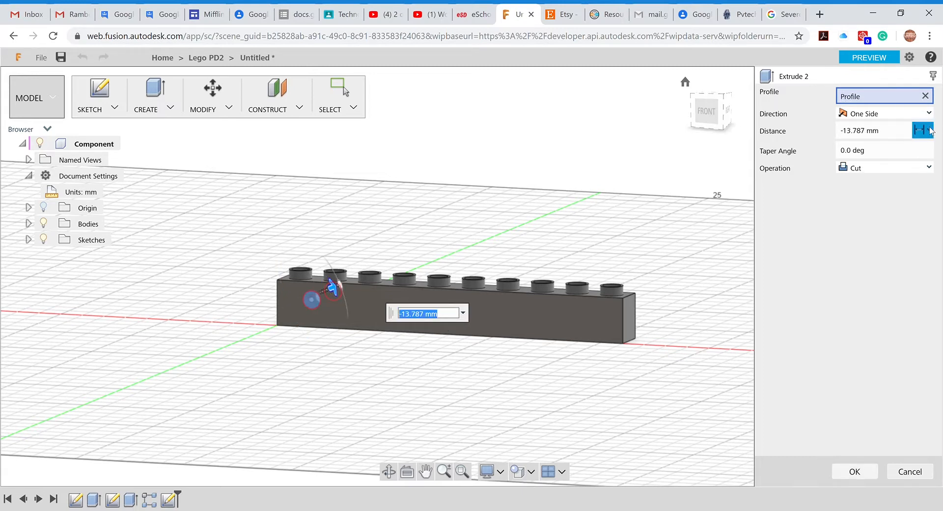
{"action": "left_click", "coordinate": [928, 130]}
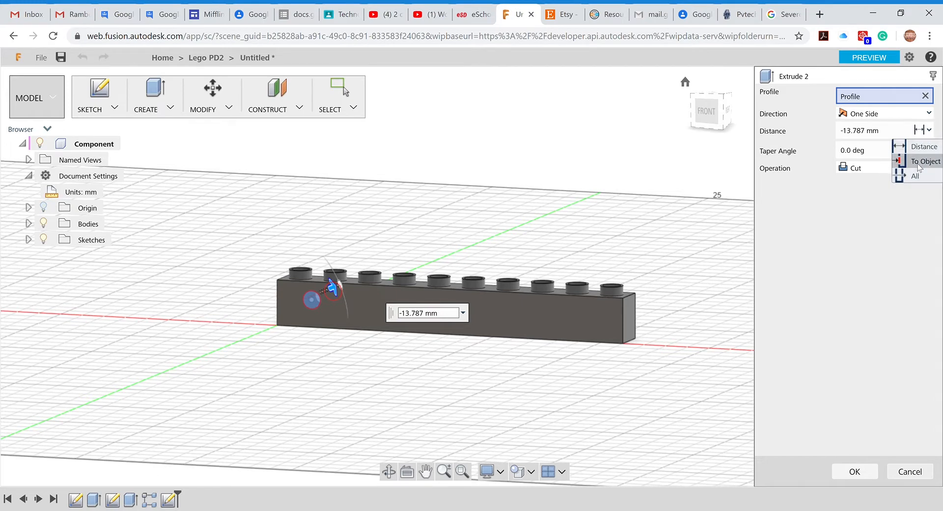
{"action": "mouse_move", "coordinate": [914, 175]}
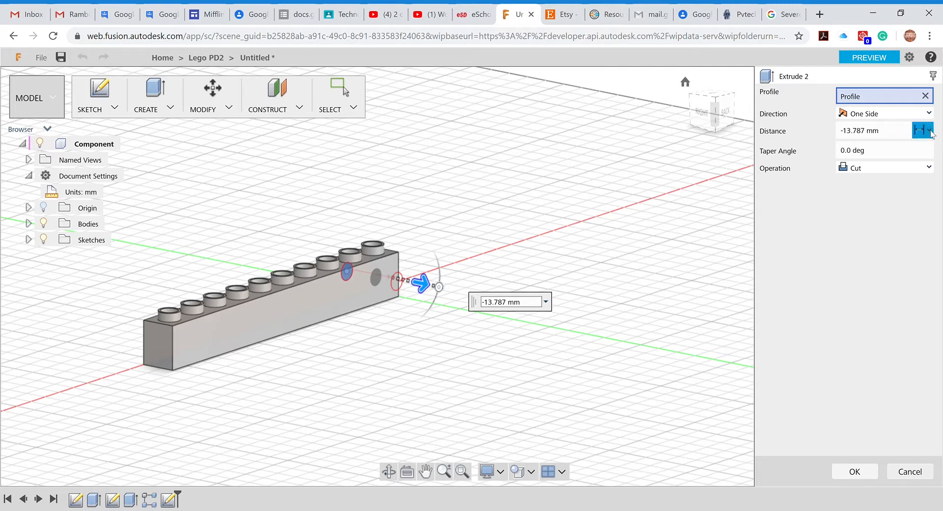
Set the cut's extent to To Object, ending at the brick's far side face.
{"action": "left_click", "coordinate": [923, 129]}
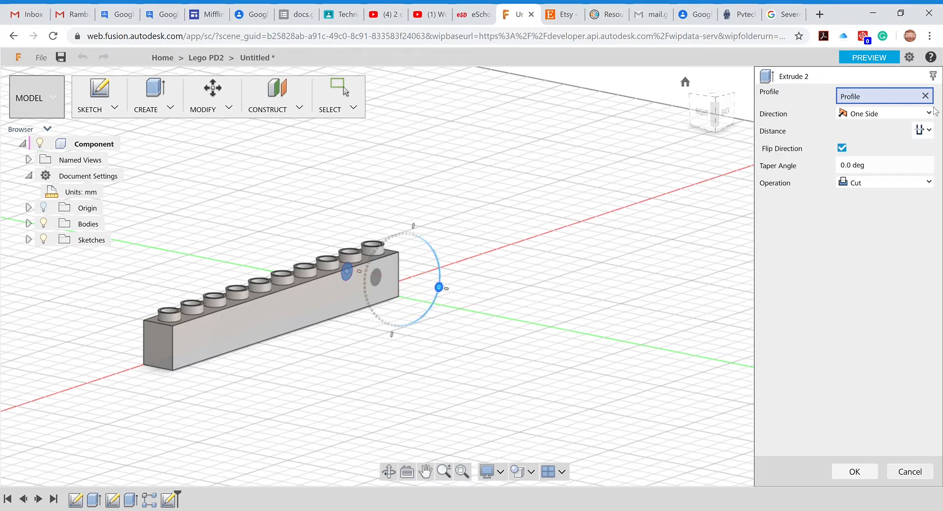
{"action": "left_click", "coordinate": [923, 129]}
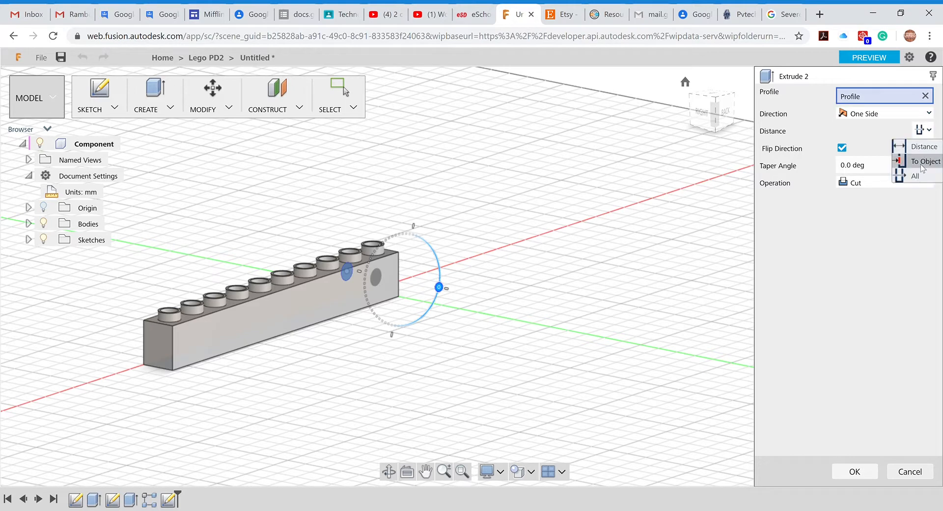
{"action": "left_click", "coordinate": [926, 161]}
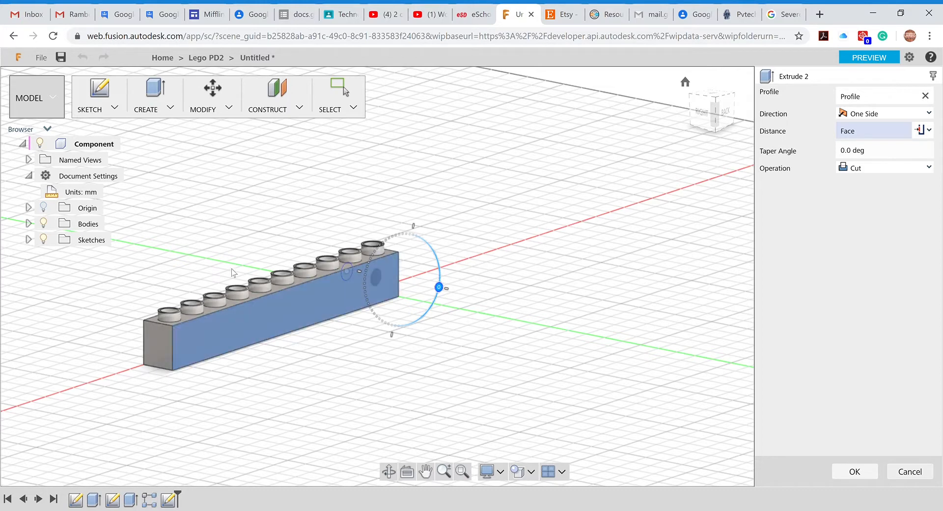
{"action": "mouse_move", "coordinate": [228, 334]}
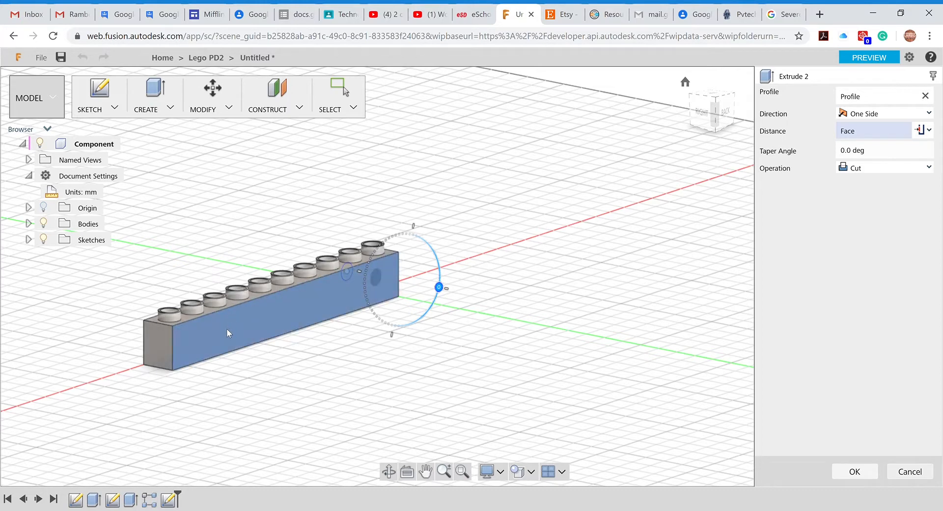
{"action": "mouse_move", "coordinate": [279, 299]}
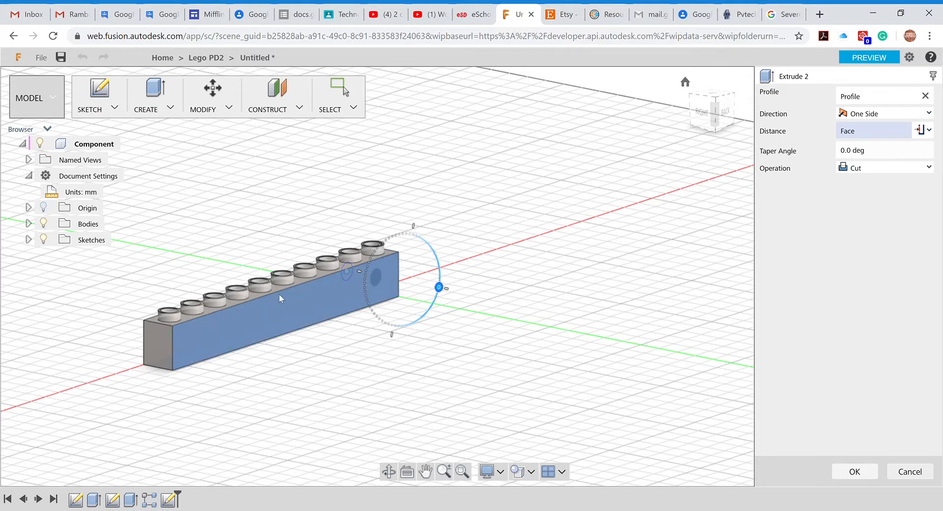
{"action": "mouse_move", "coordinate": [313, 294]}
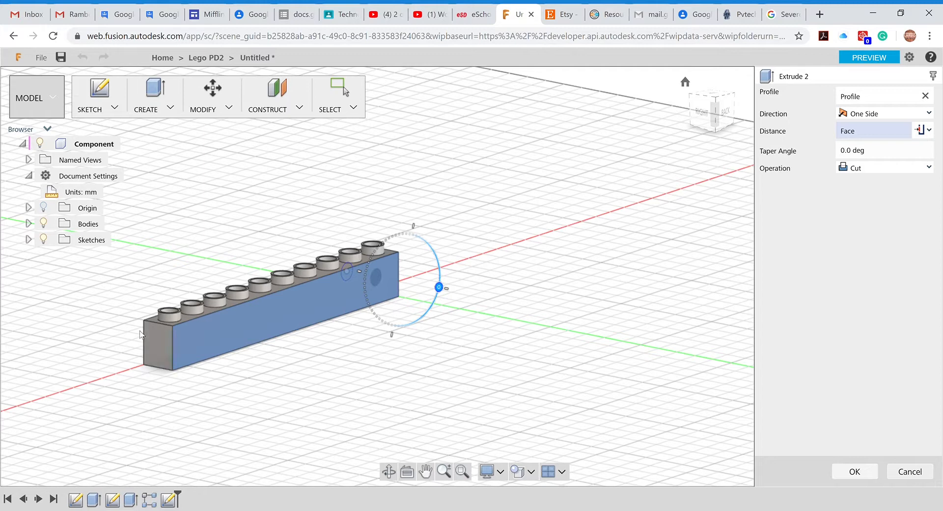
{"action": "mouse_move", "coordinate": [212, 309]}
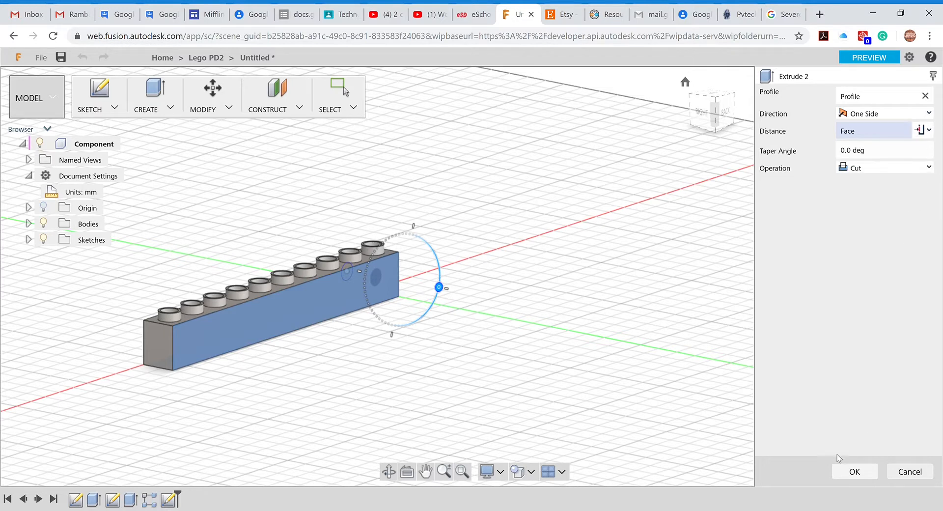
{"action": "mouse_move", "coordinate": [868, 180]}
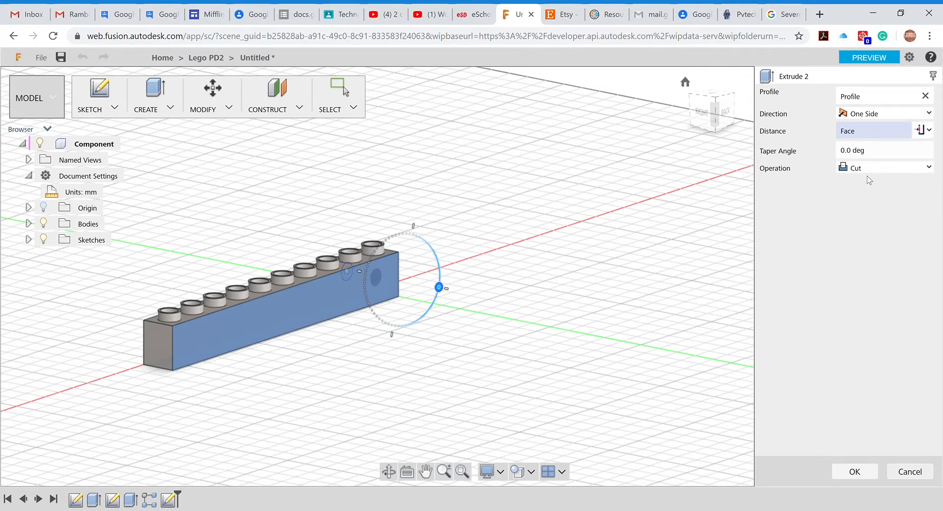
{"action": "left_click", "coordinate": [854, 471]}
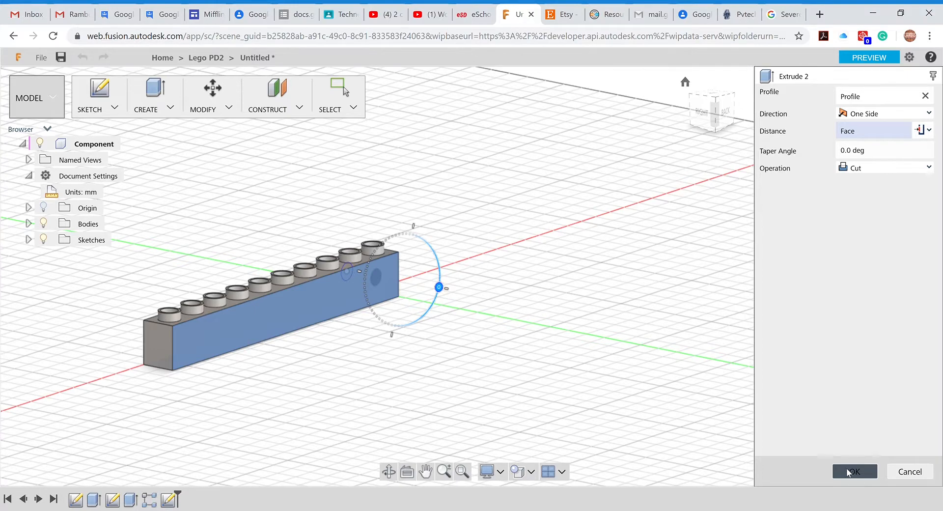
Confirm the extrude to cut the 4 mm hole through the brick's side.
{"action": "left_click", "coordinate": [853, 471]}
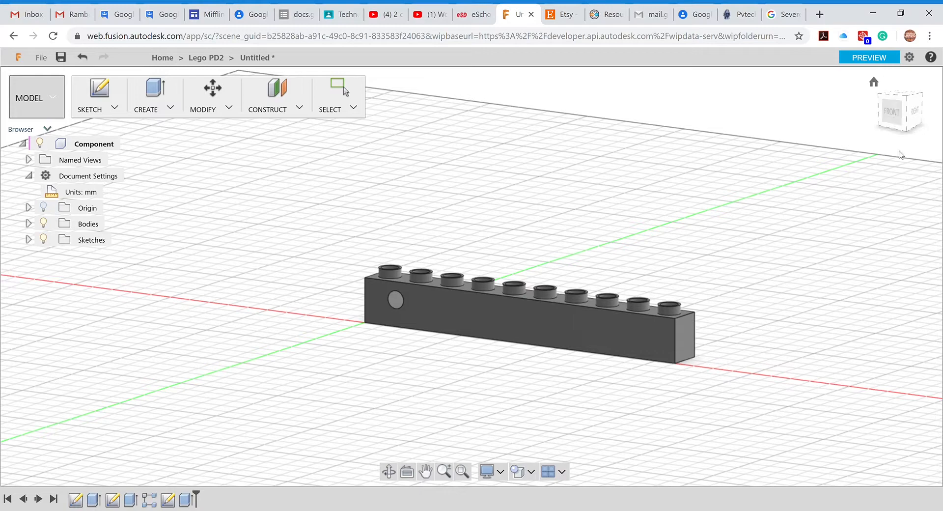
{"action": "mouse_move", "coordinate": [813, 203]}
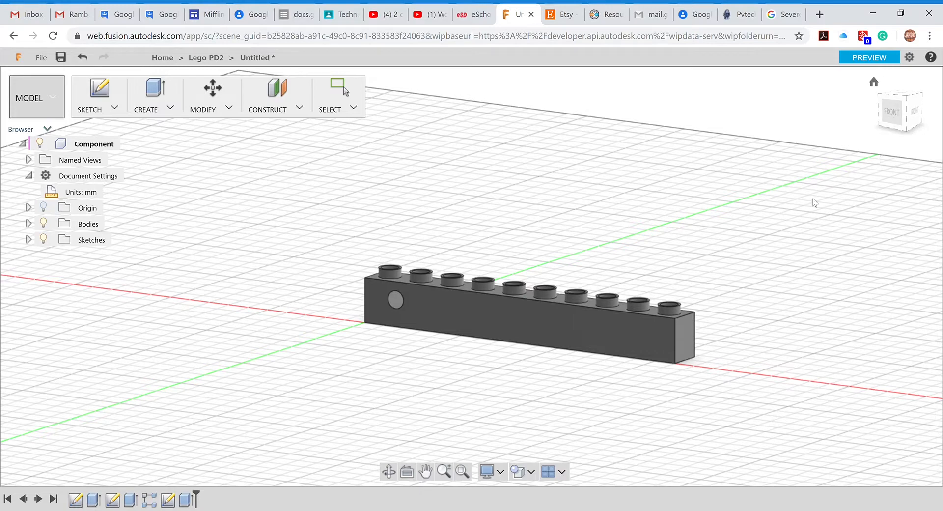
{"action": "mouse_move", "coordinate": [672, 235]}
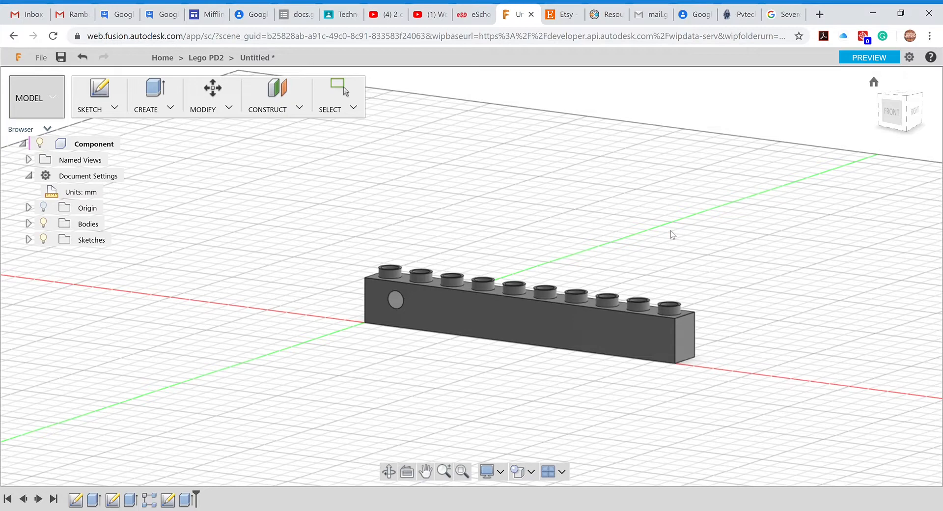
{"action": "mouse_move", "coordinate": [665, 230]}
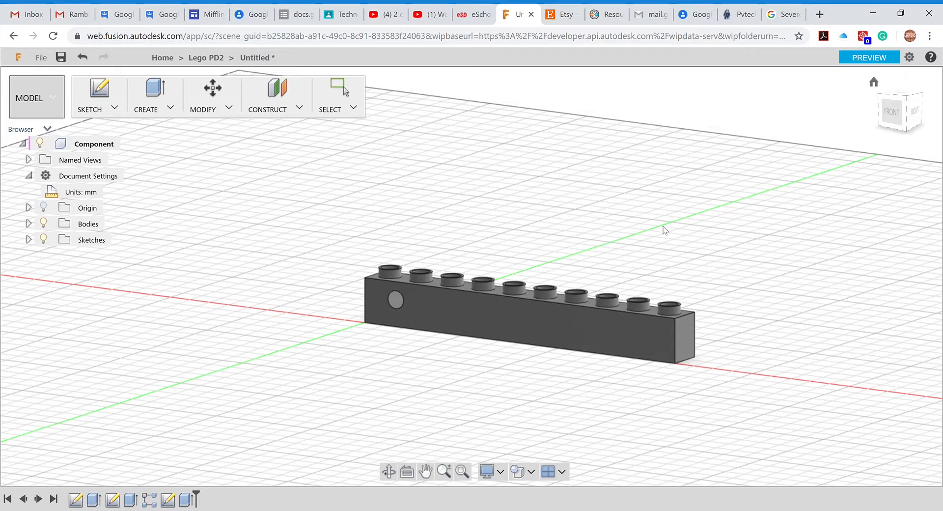